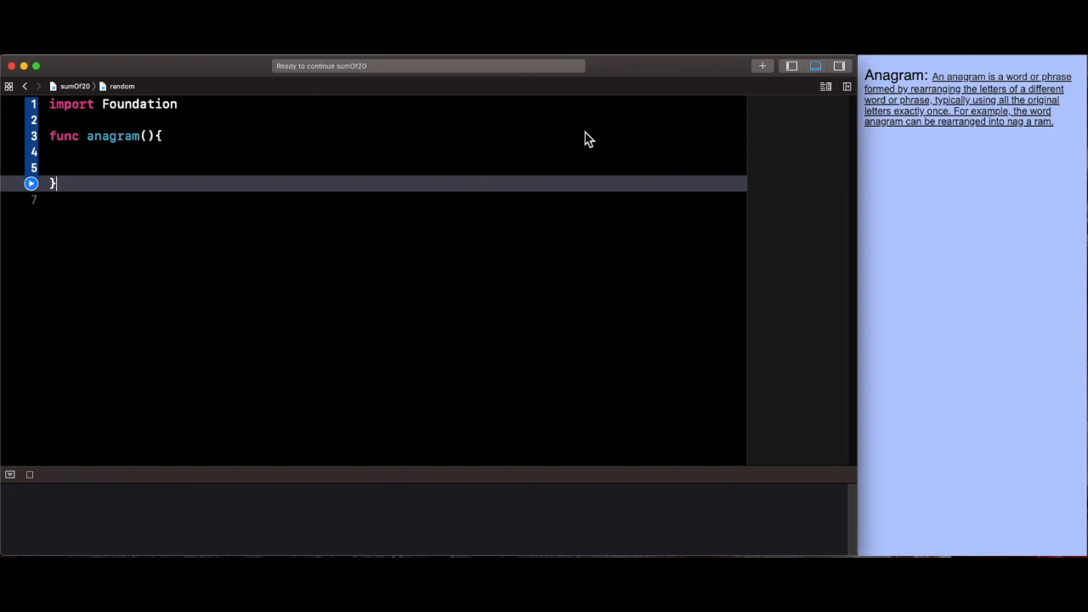
{"action": "mouse_move", "coordinate": [976, 190]}
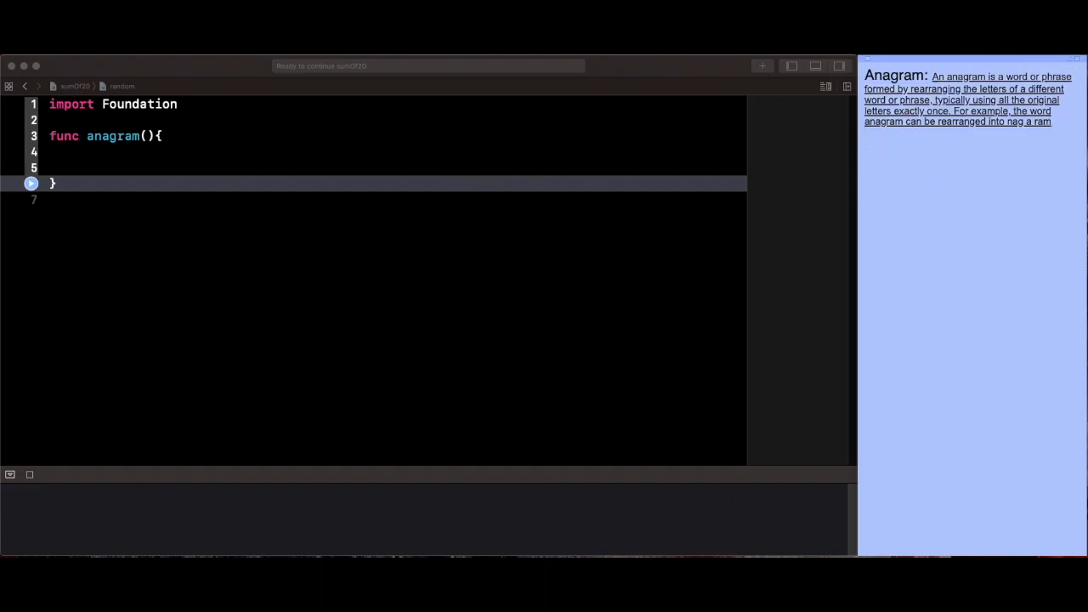
Give the anagram function two String parameters, word1 and word2.
{"action": "type", "text": "God dog"}
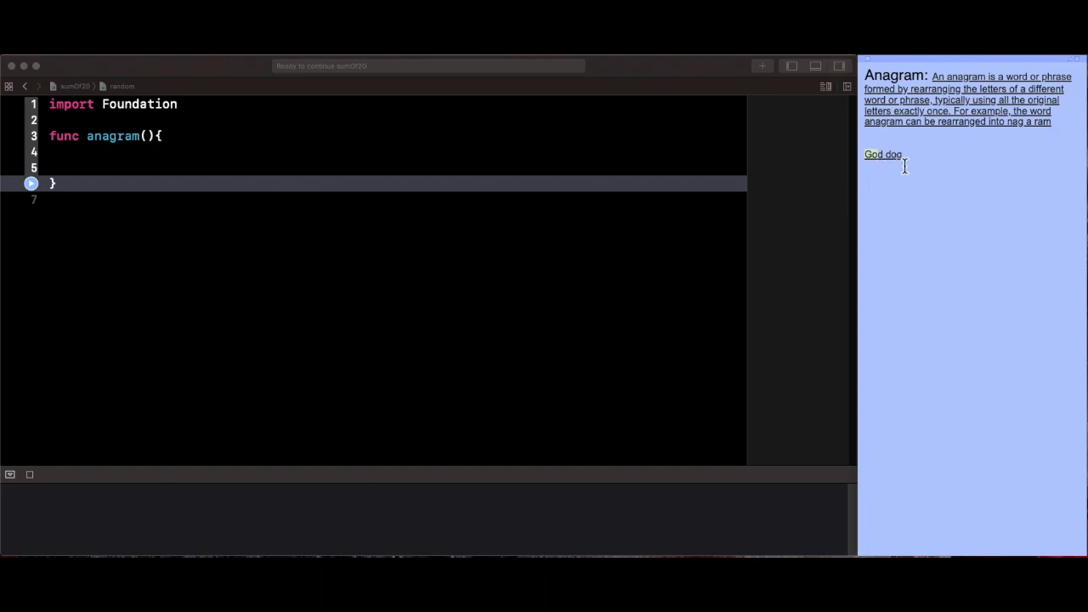
{"action": "double_click", "coordinate": [883, 153]}
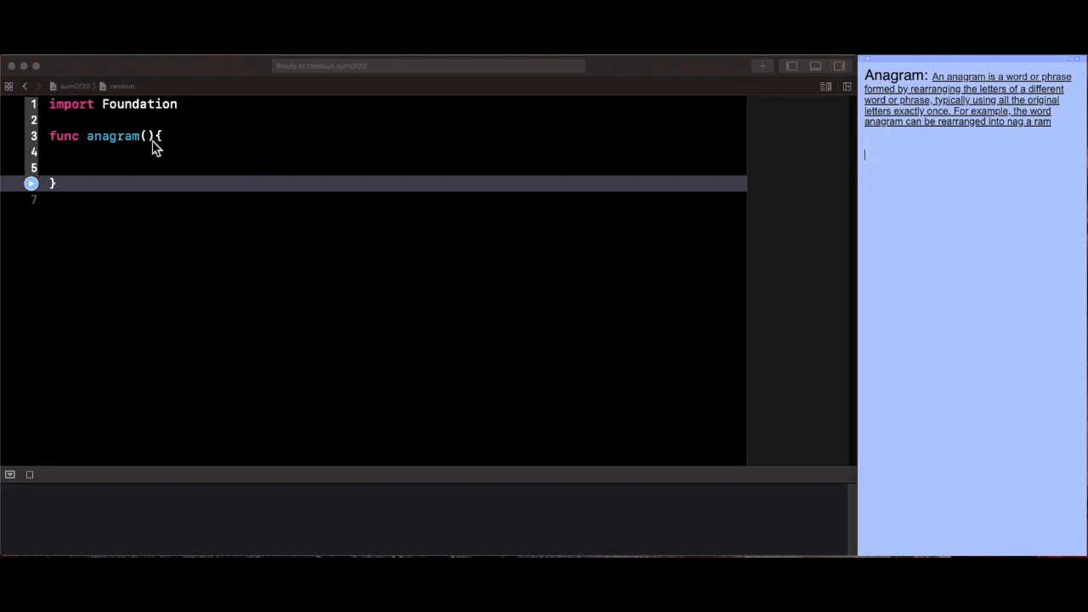
{"action": "left_click", "coordinate": [125, 136]}
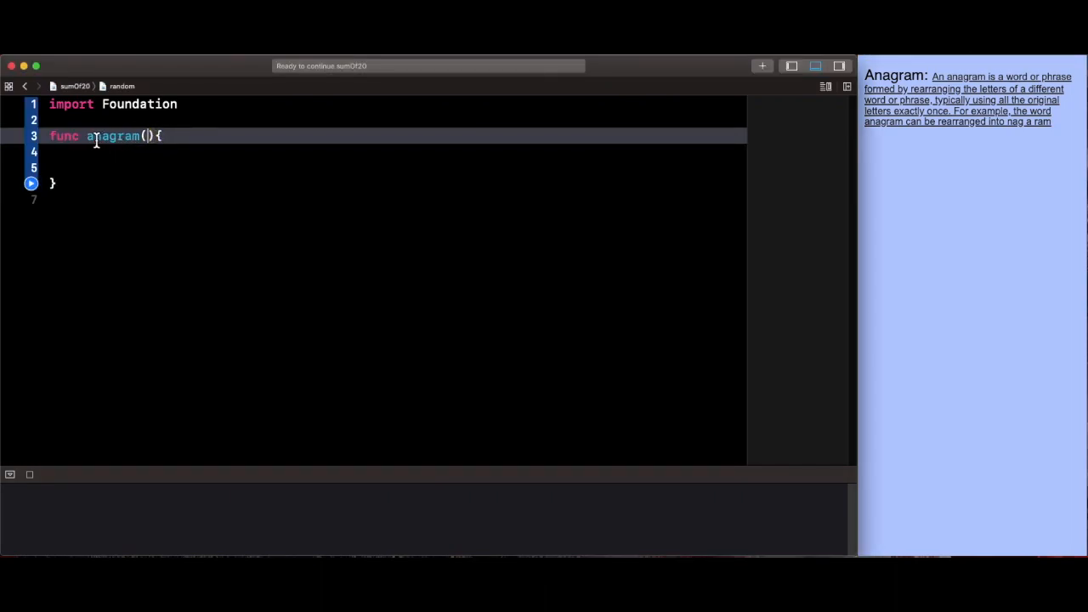
{"action": "type", "text": "wo"}
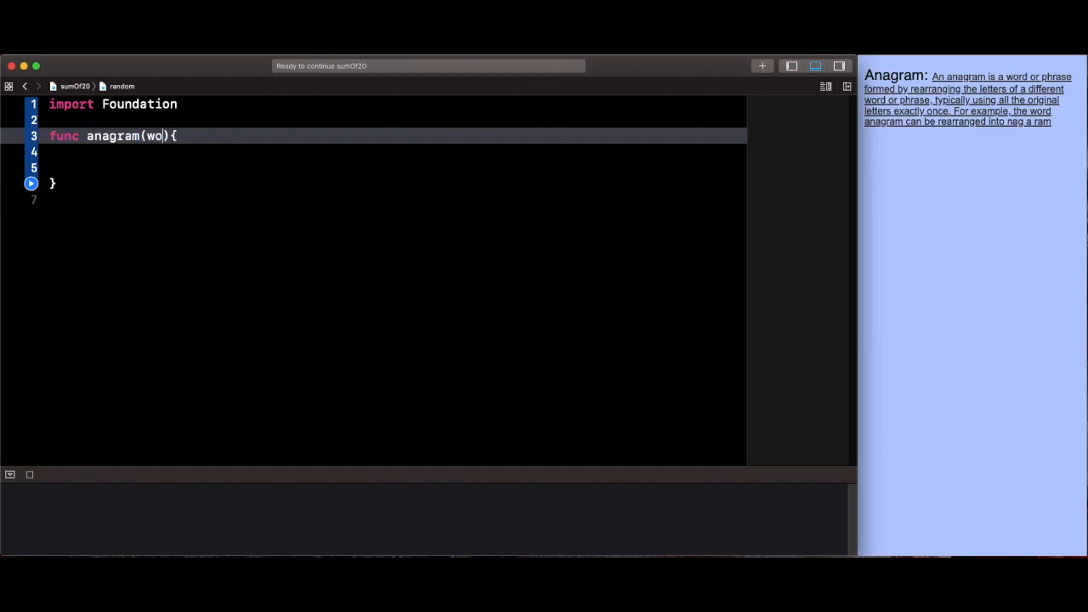
{"action": "type", "text": "rd1: St"}
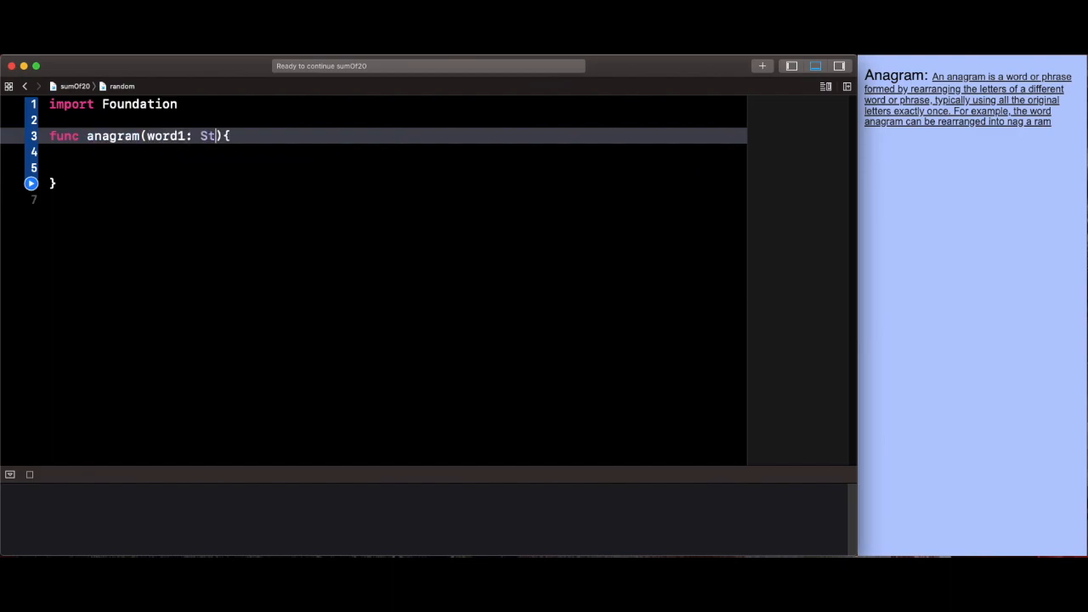
{"action": "type", "text": "ring"}
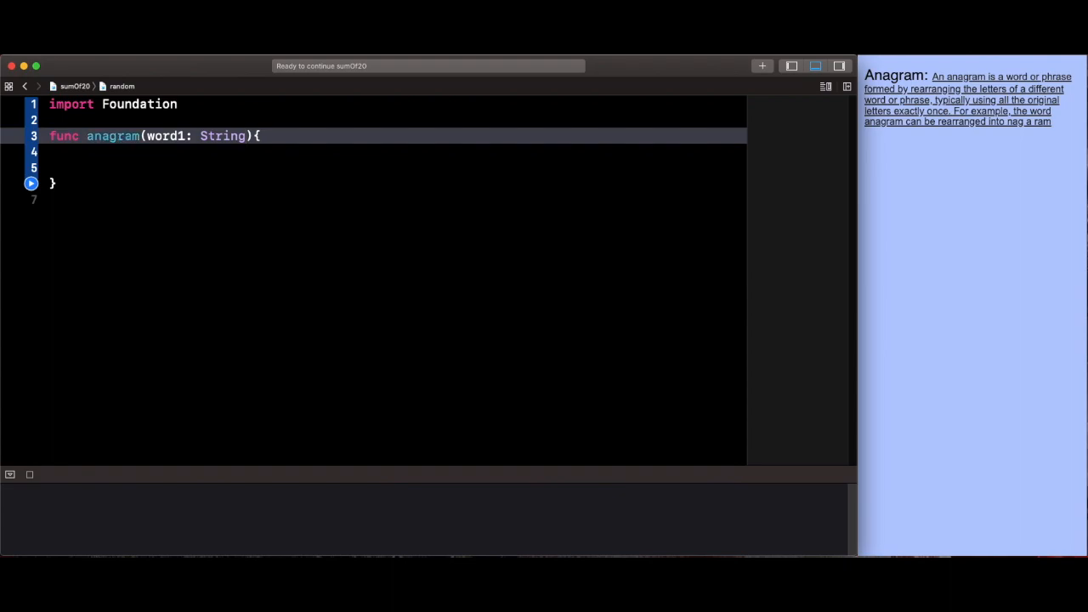
{"action": "type", "text": ", word2: String"}
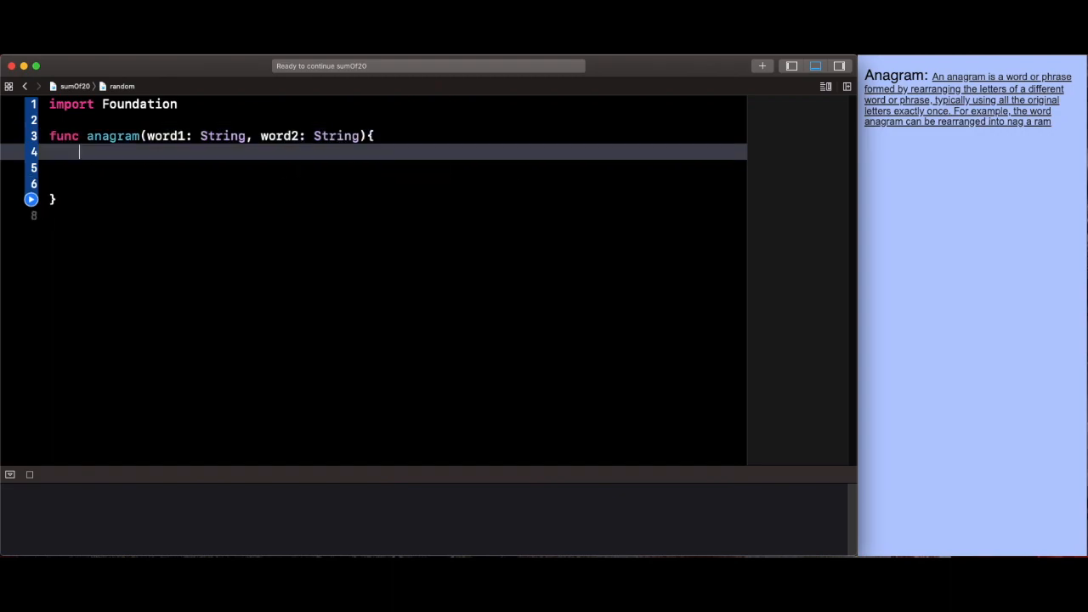
Begin defining w1 as word1 lowercased, fixing the 'replaceing' typo.
{"action": "type", "text": "let"}
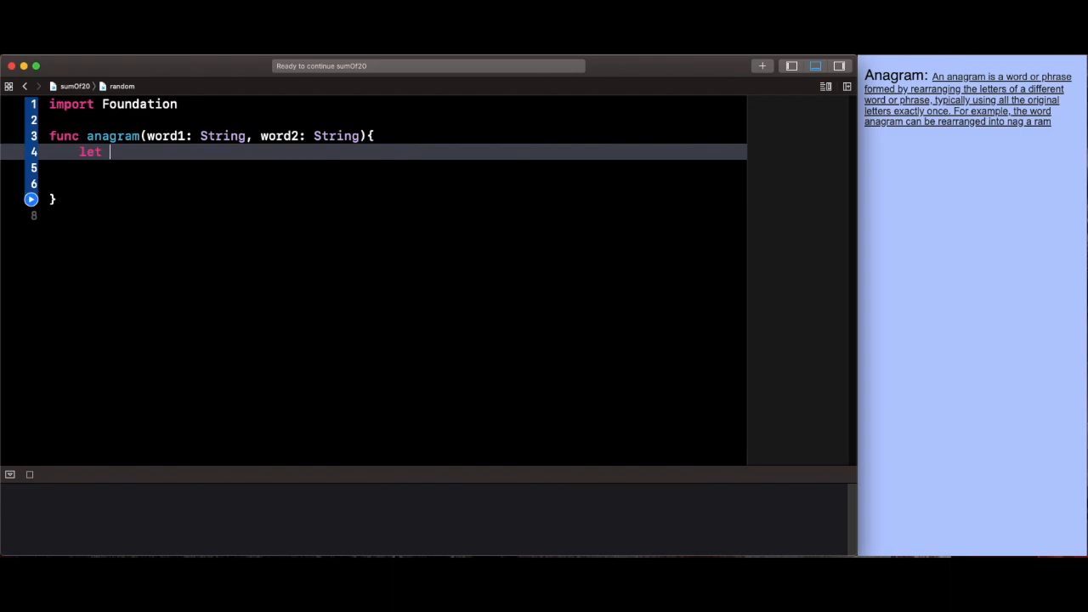
{"action": "type", "text": "w1"}
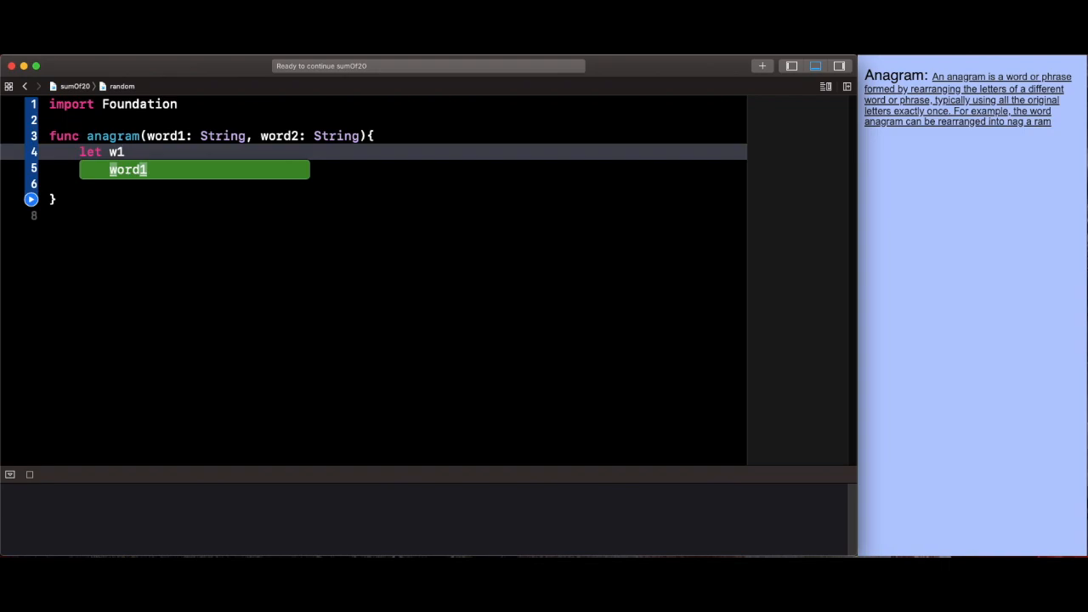
{"action": "type", "text": "= word1.l"}
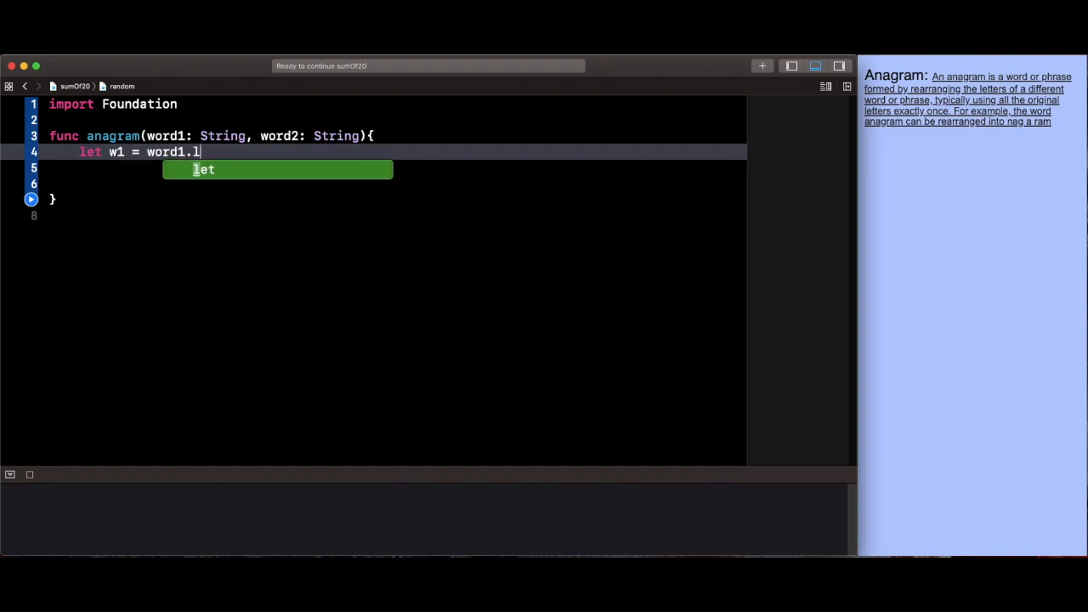
{"action": "type", "text": "ower"}
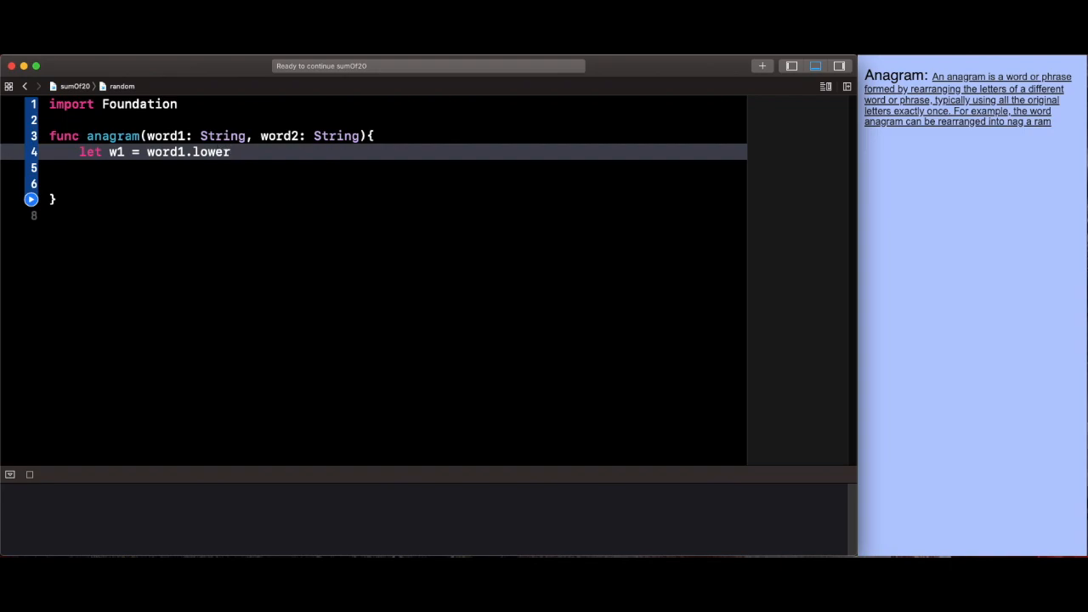
{"action": "type", "text": "cased"}
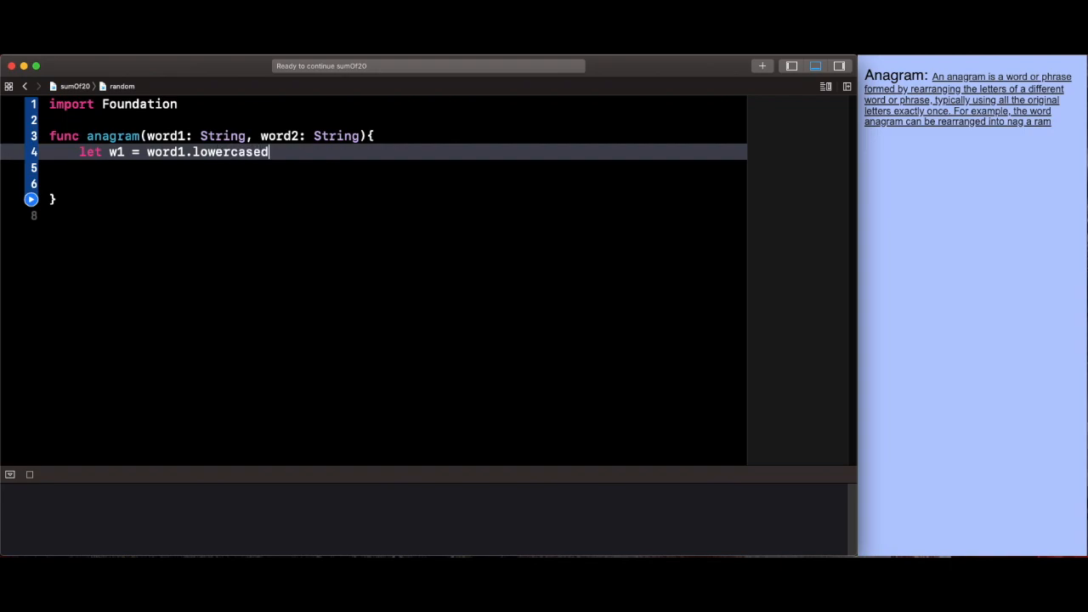
{"action": "type", "text": "().r"}
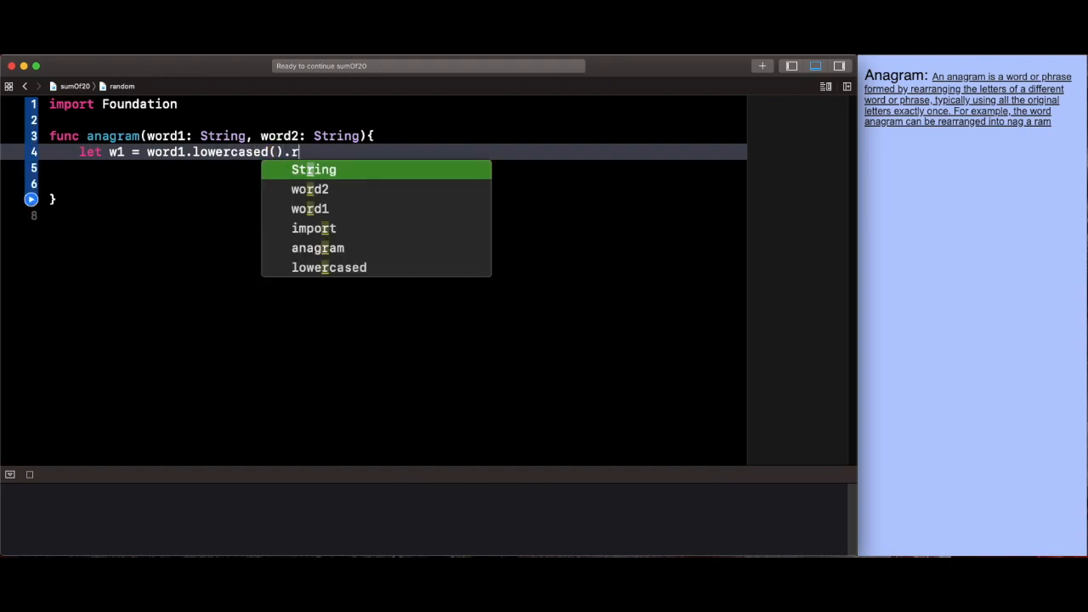
{"action": "type", "text": "eplaceing"}
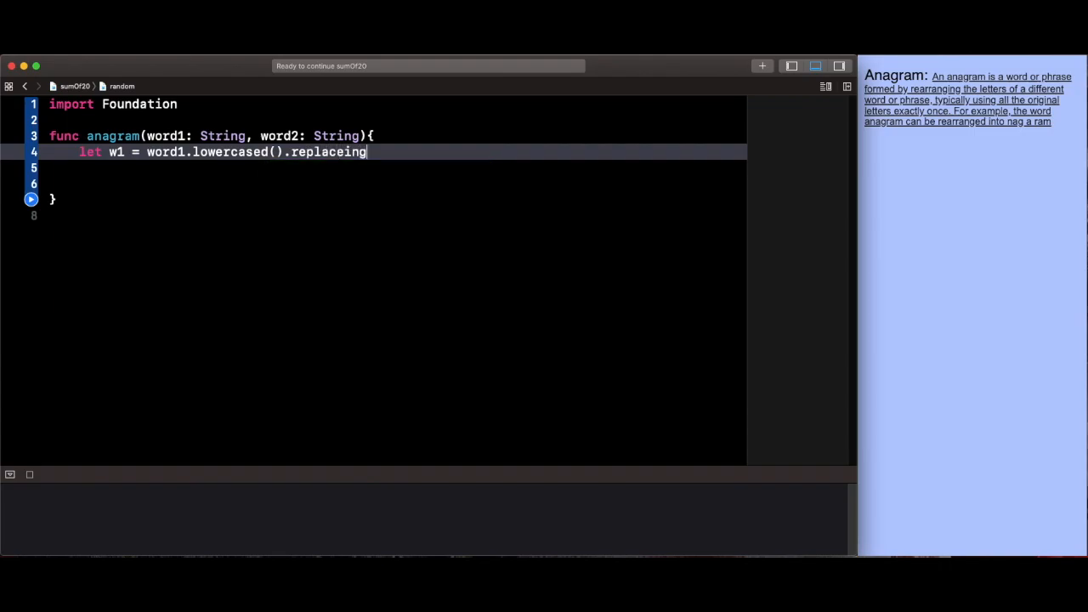
{"action": "key", "text": "Backspace"}
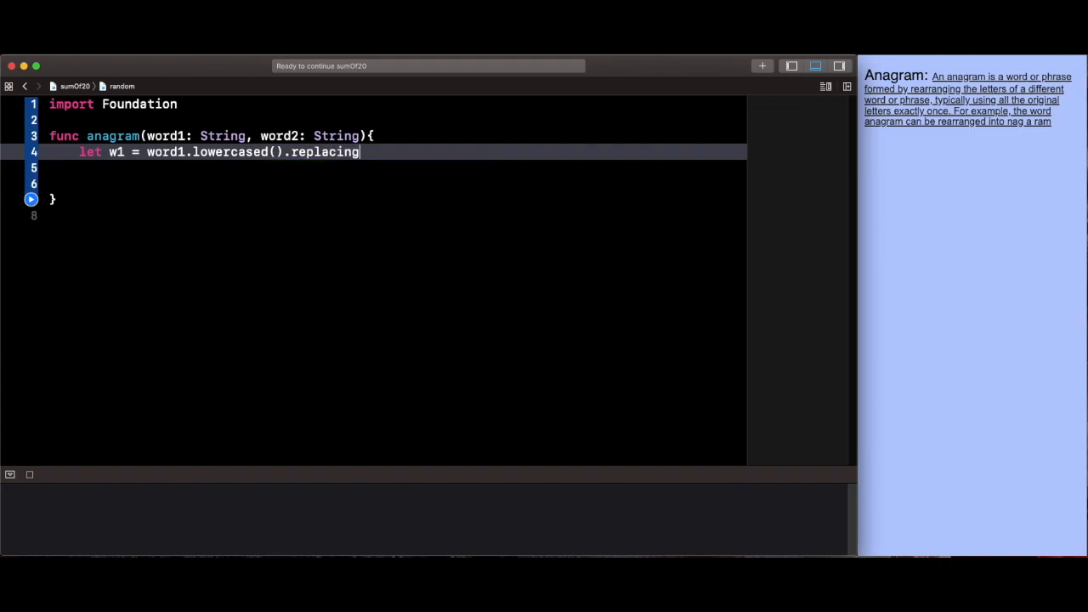
Finish w1 with replacingOccurrences(of: " ", with: "") to strip spaces.
{"action": "type", "text": "Occurr"}
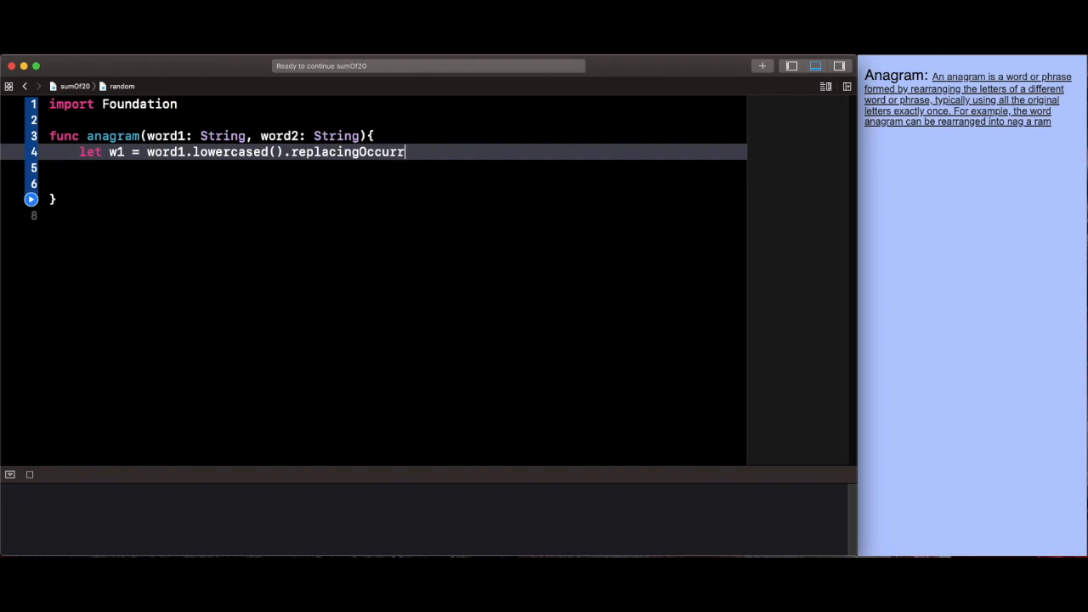
{"action": "type", "text": "ences("}
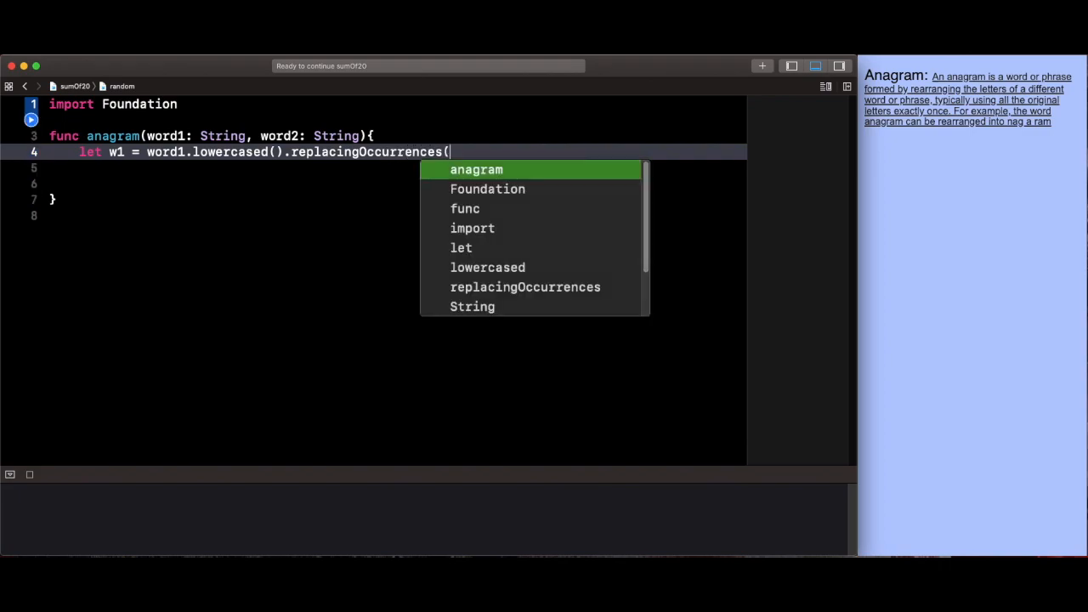
{"action": "type", "text": "of)"}
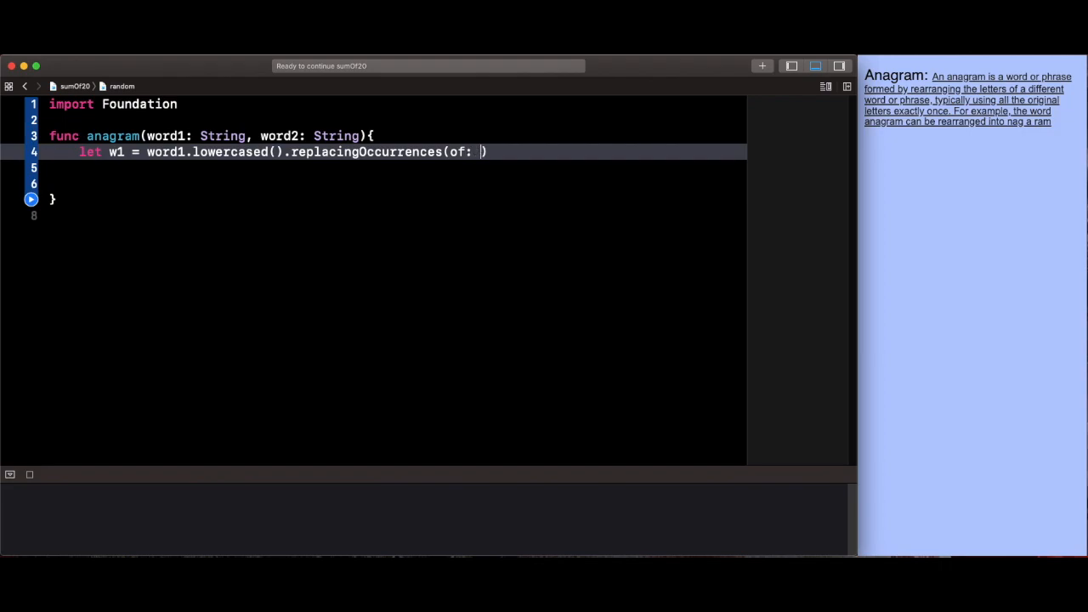
{"action": "type", "text": "\" \""}
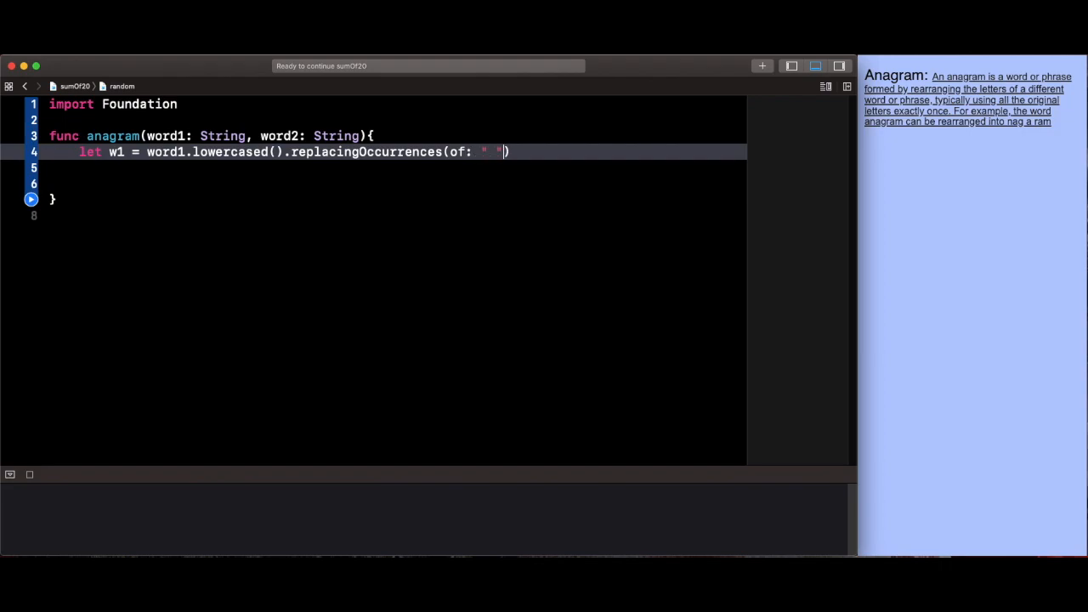
{"action": "type", "text": ", with:"}
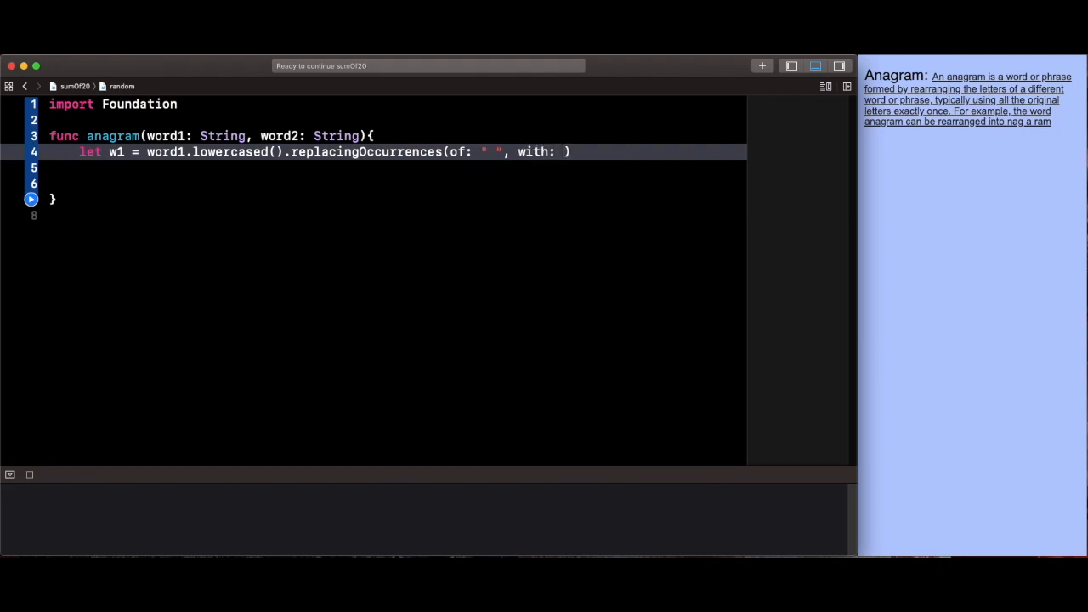
{"action": "type", "text": "\"\""}
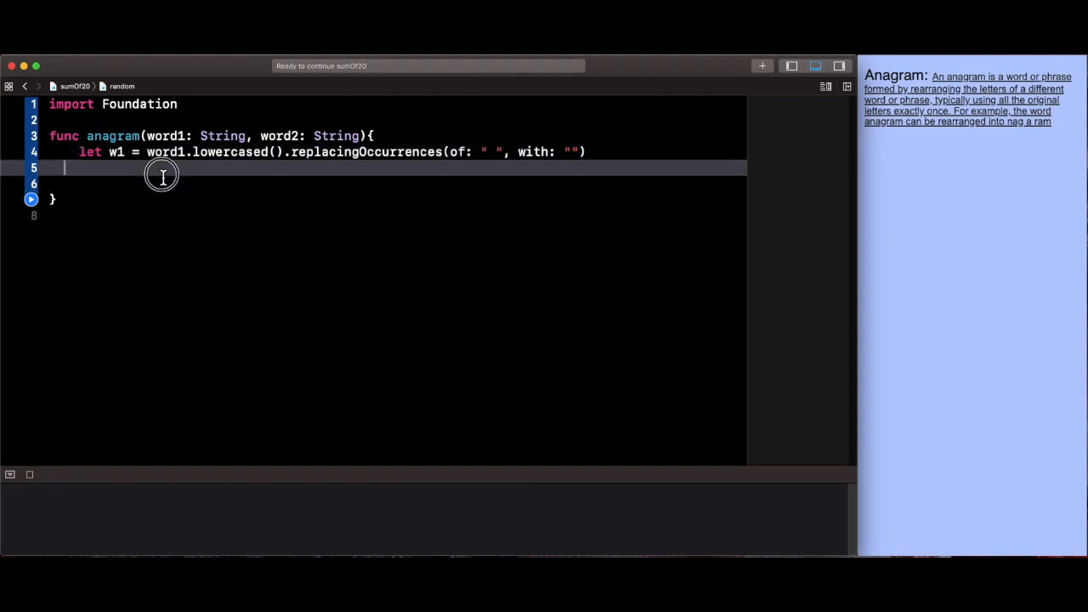
Write a scratch DOG dog example line, then select and delete it.
{"action": "type", "text": "G"}
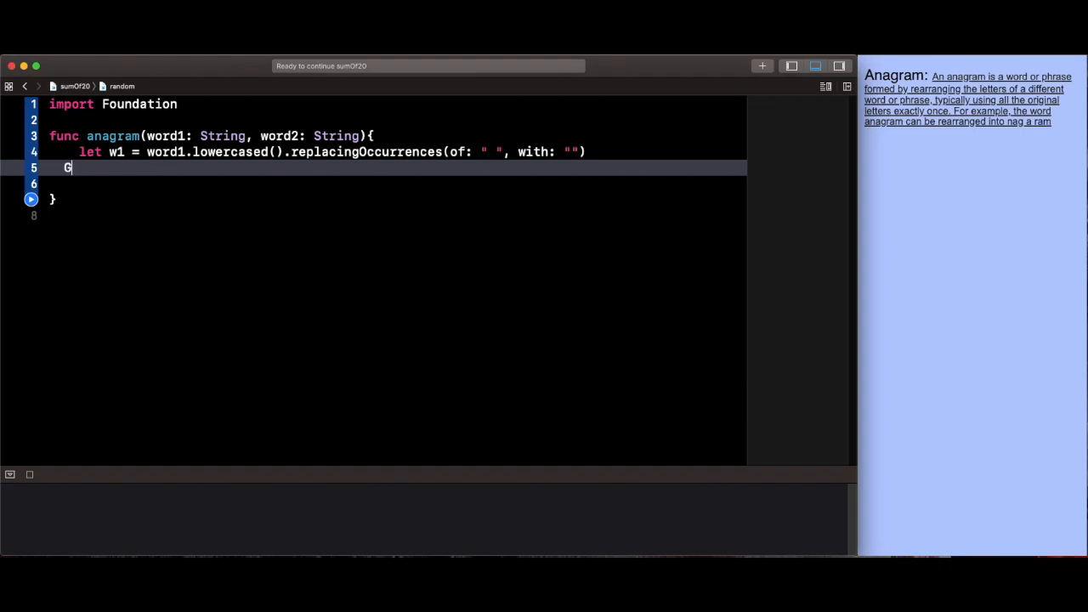
{"action": "type", "text": "OG"}
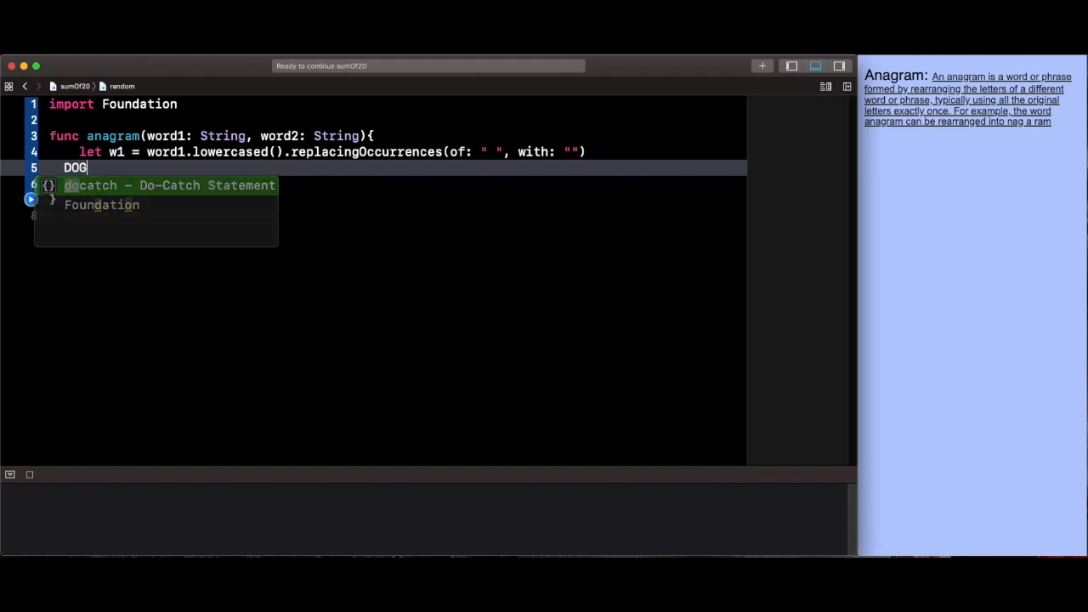
{"action": "type", "text": "dog"}
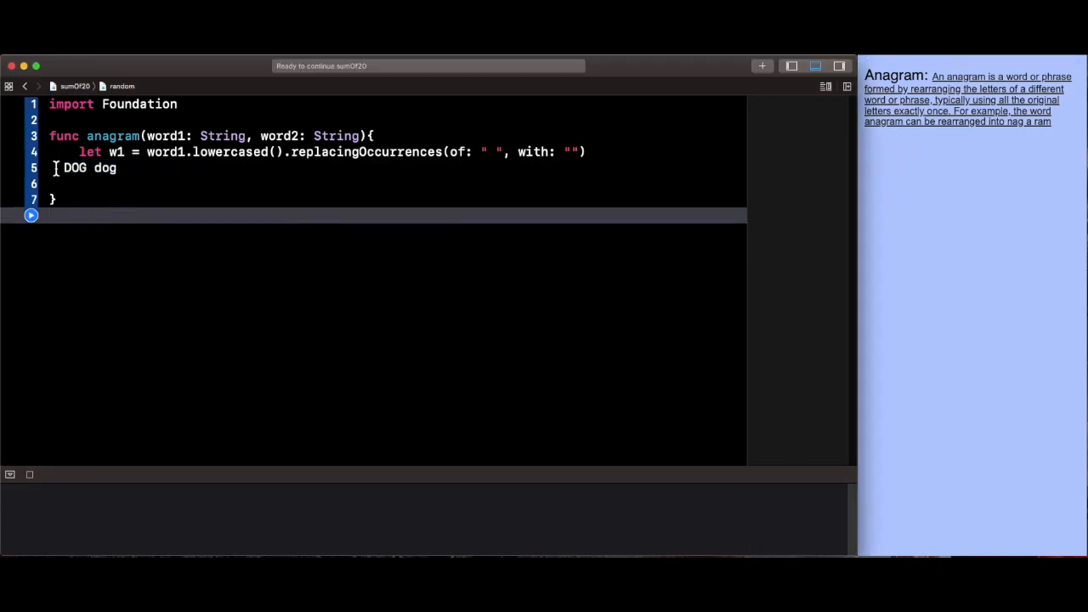
{"action": "double_click", "coordinate": [75, 168]}
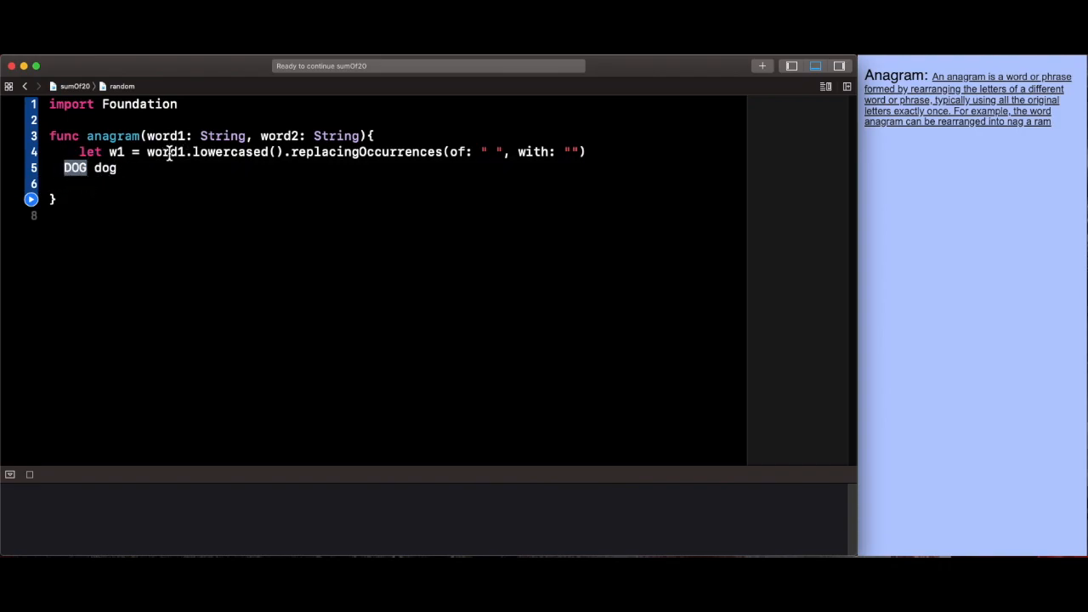
{"action": "double_click", "coordinate": [238, 151]}
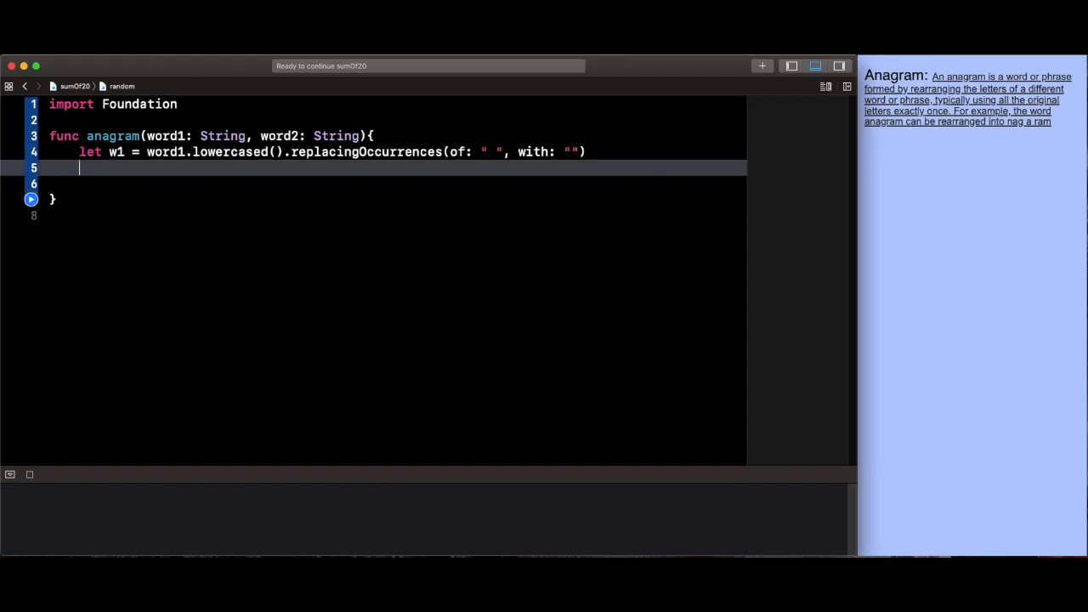
Define w2 as word2 lowercased with spaces removed, mirroring the w1 line.
{"action": "type", "text": "let w2"}
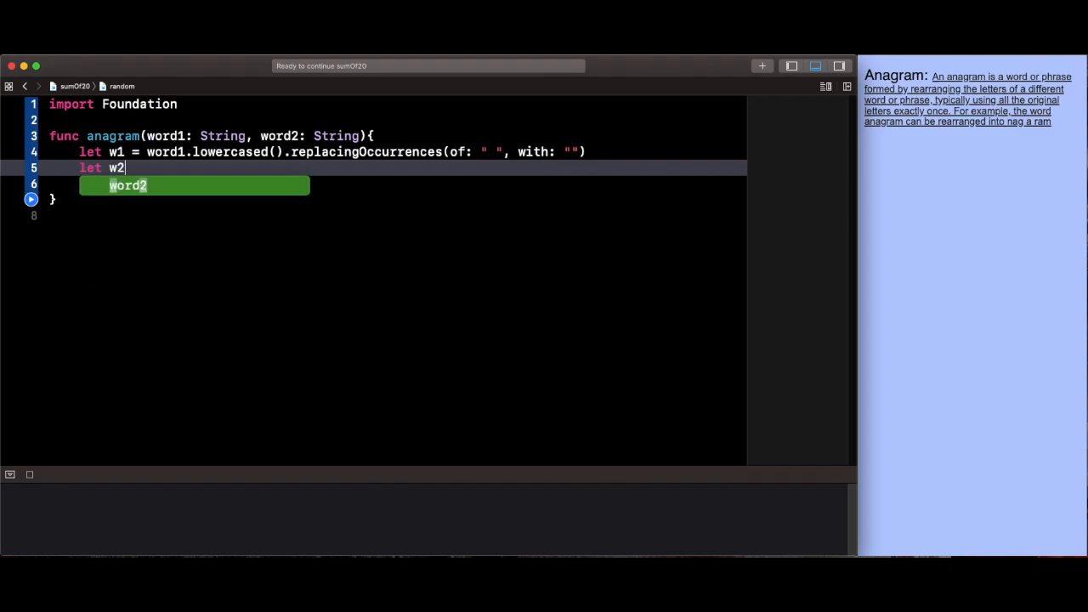
{"action": "type", "text": "="}
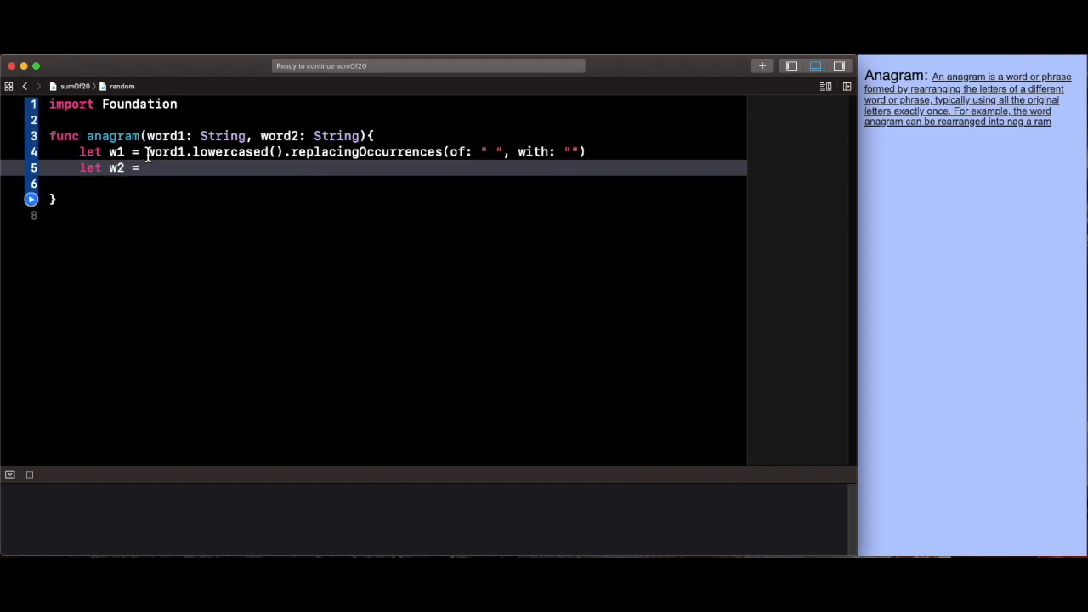
{"action": "left_click_drag", "start_coordinate": [146, 151], "coordinate": [585, 151]}
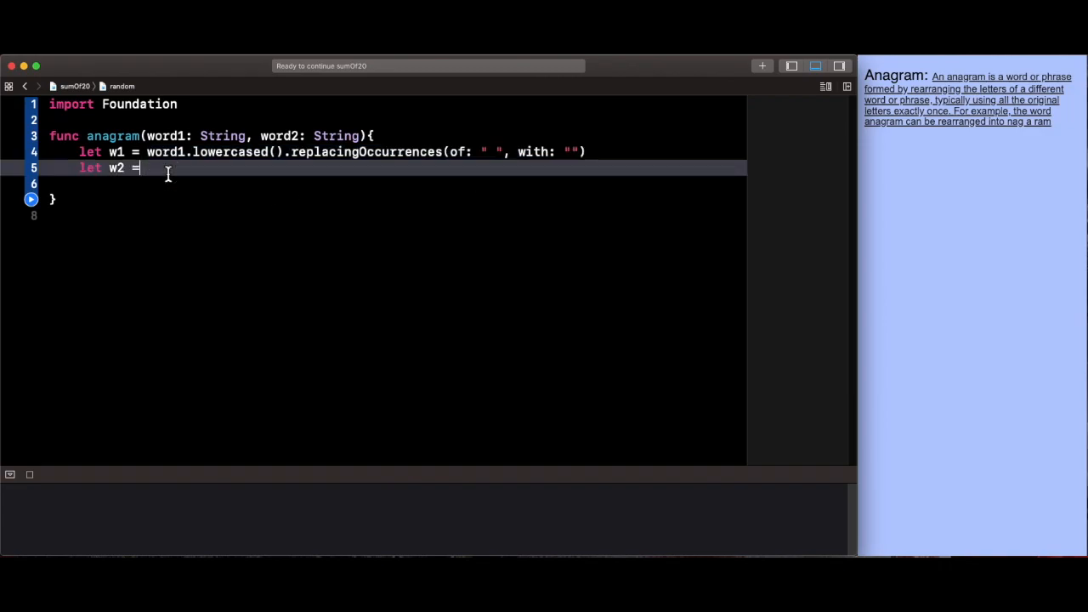
{"action": "type", "text": "word1.lowercased().replacingOccurrences(of: \" \", with: \"\")"}
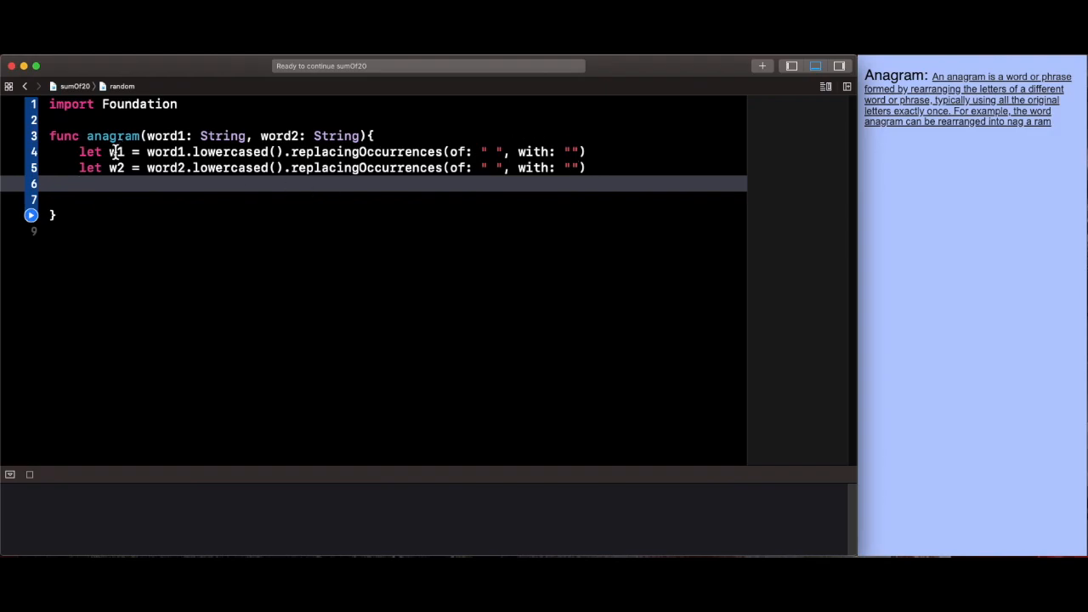
{"action": "left_click", "coordinate": [112, 168]}
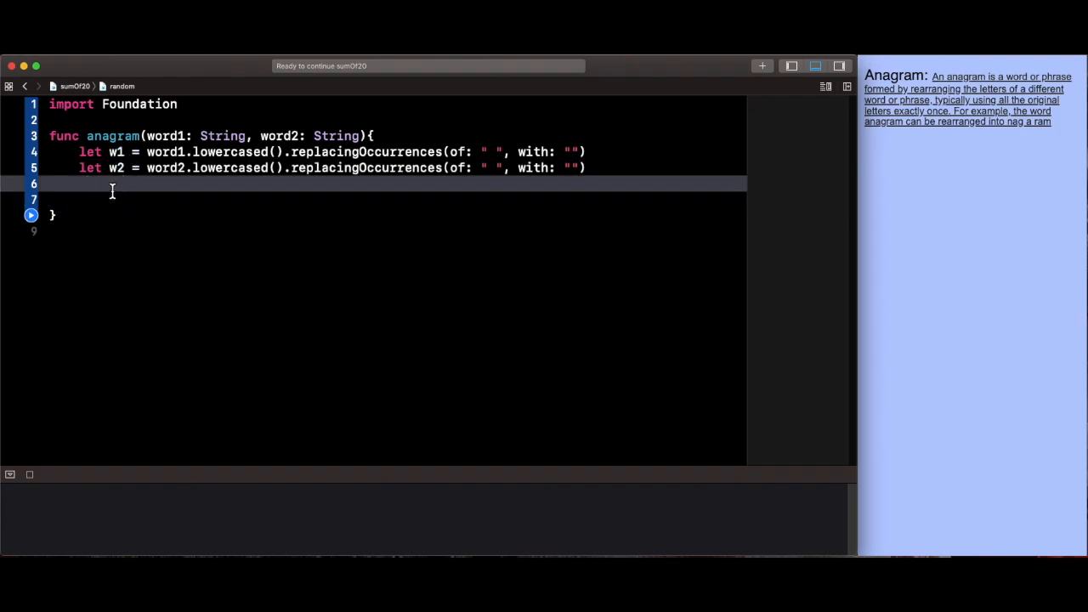
Write the condition if w1.sorted() == w2.sorted() {.
{"action": "type", "text": "if w1"}
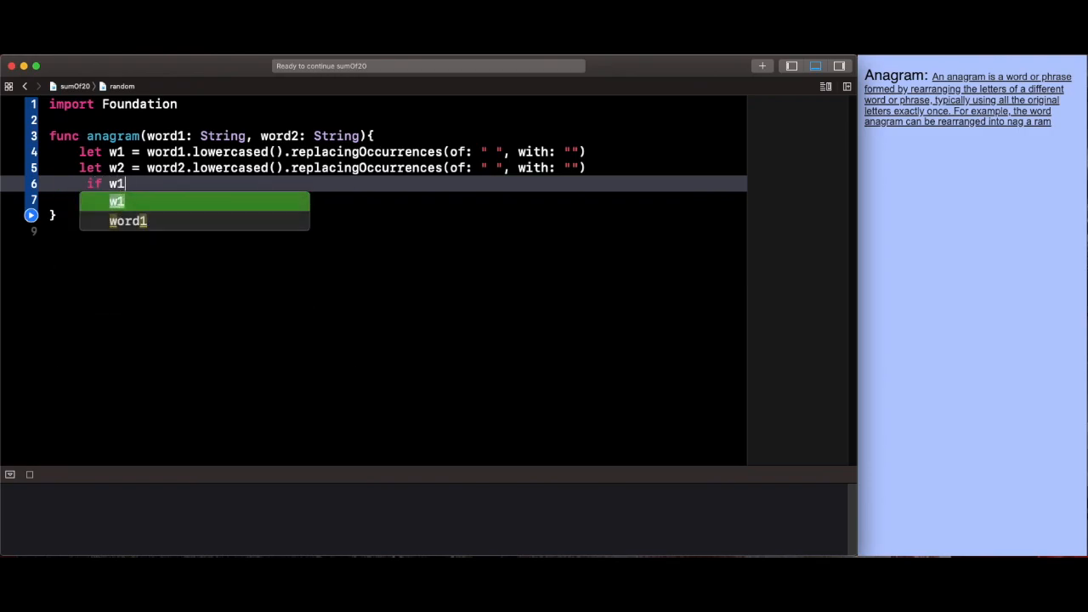
{"action": "type", "text": ".so"}
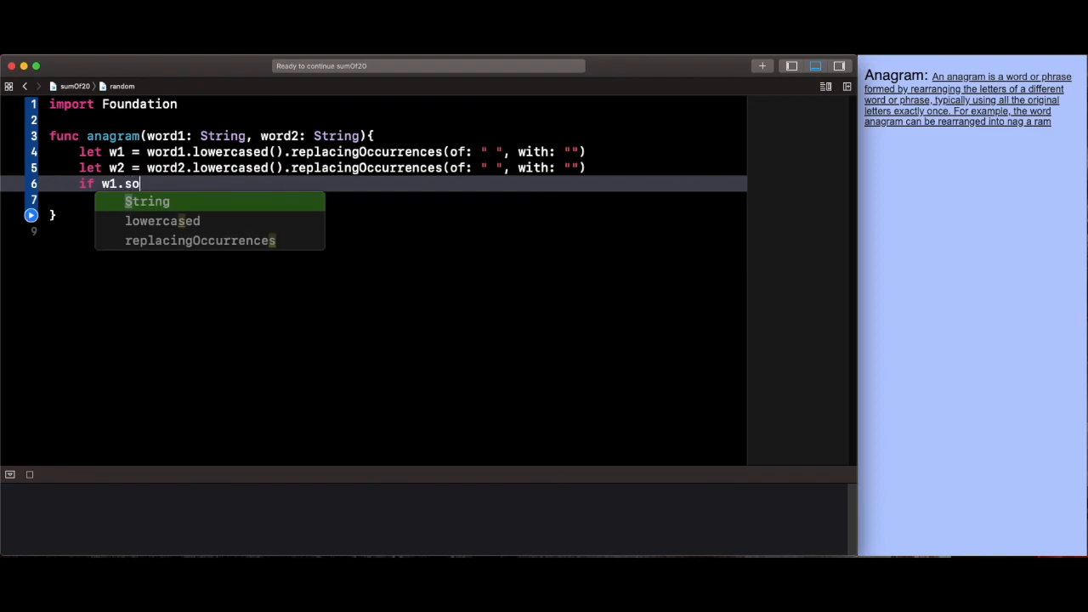
{"action": "type", "text": "rted()"}
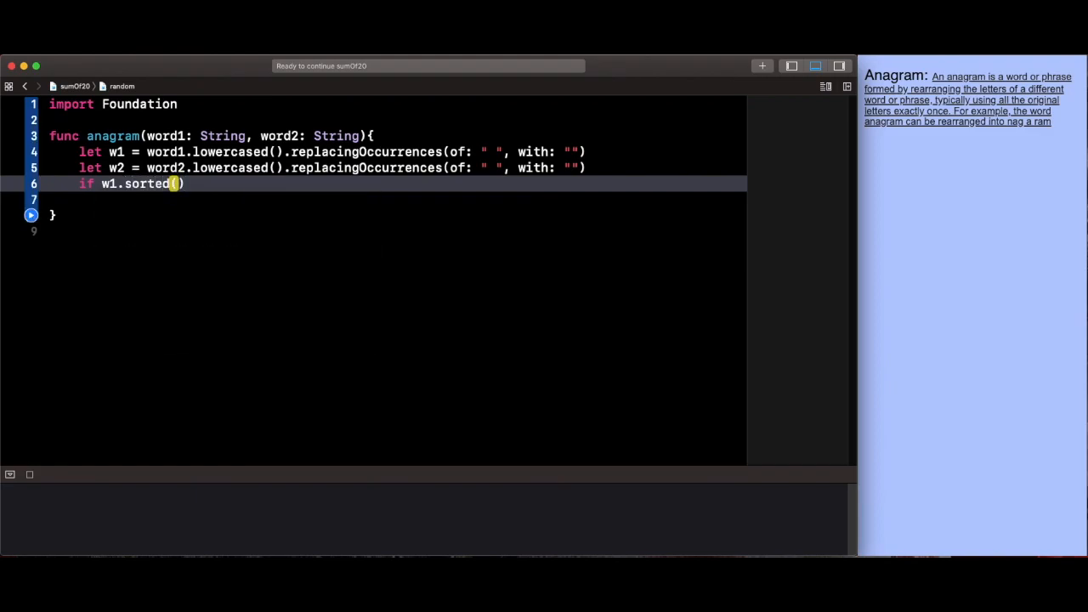
{"action": "type", "text": "== w2"}
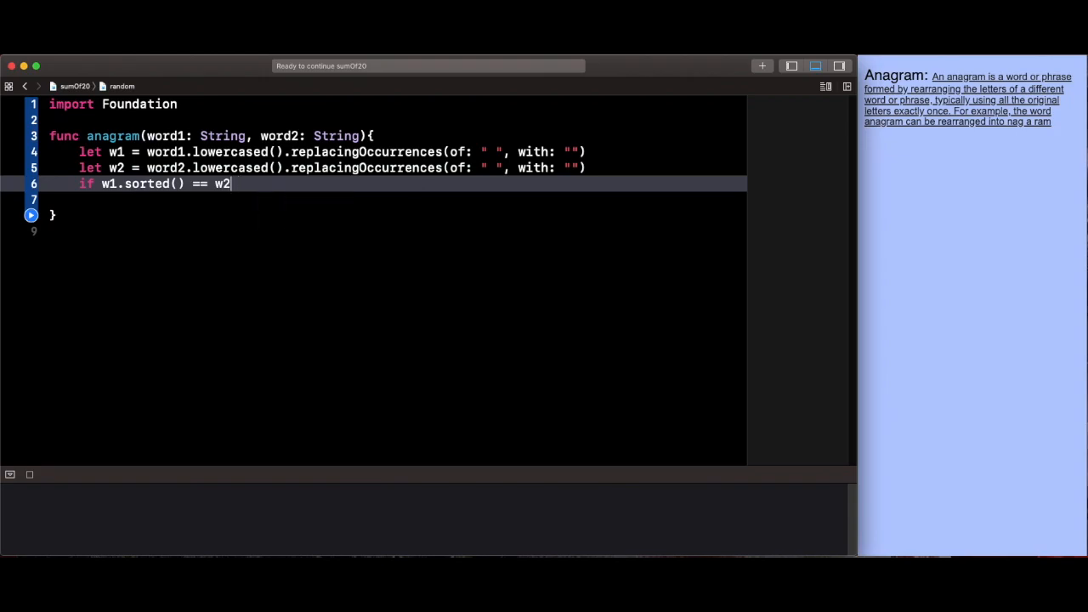
{"action": "type", "text": ".sorted"}
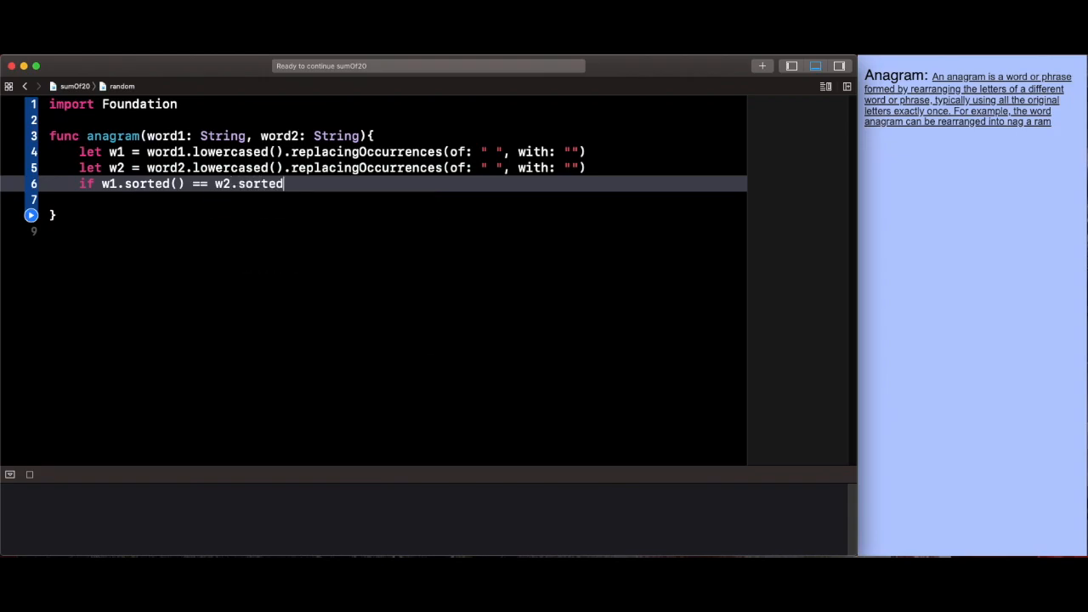
{"action": "type", "text": "(){"}
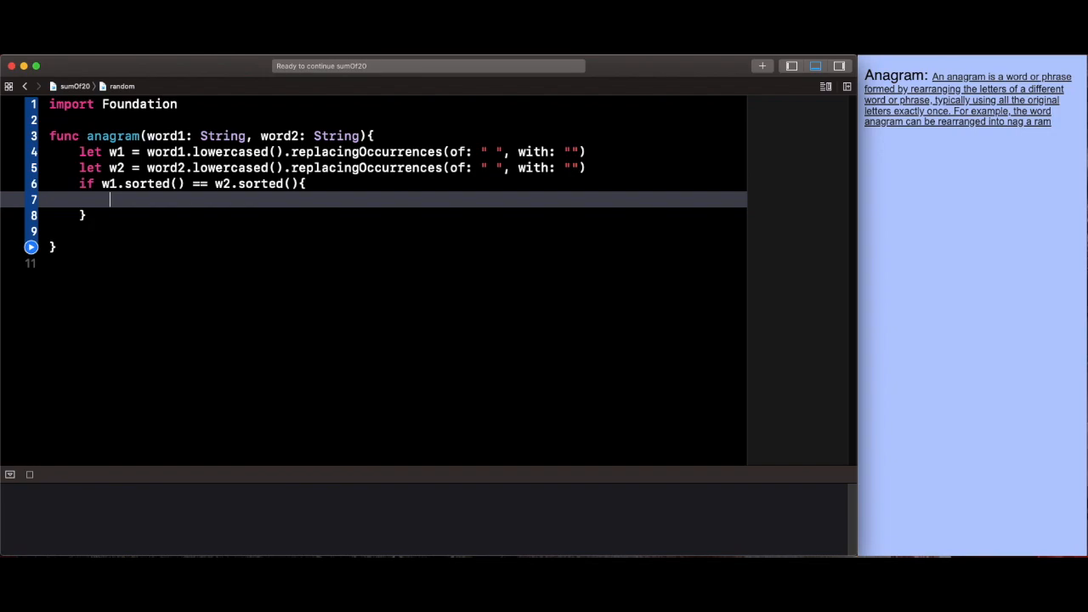
Print "True" in the if branch and "False" in the else branch.
{"action": "type", "text": "print("}
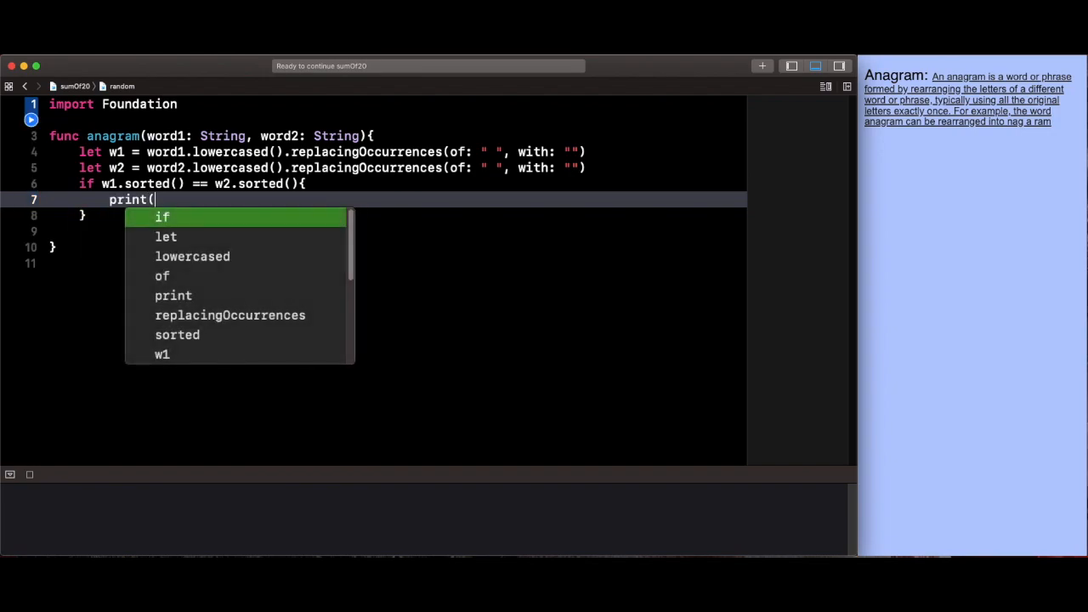
{"action": "type", "text": "\"True\""}
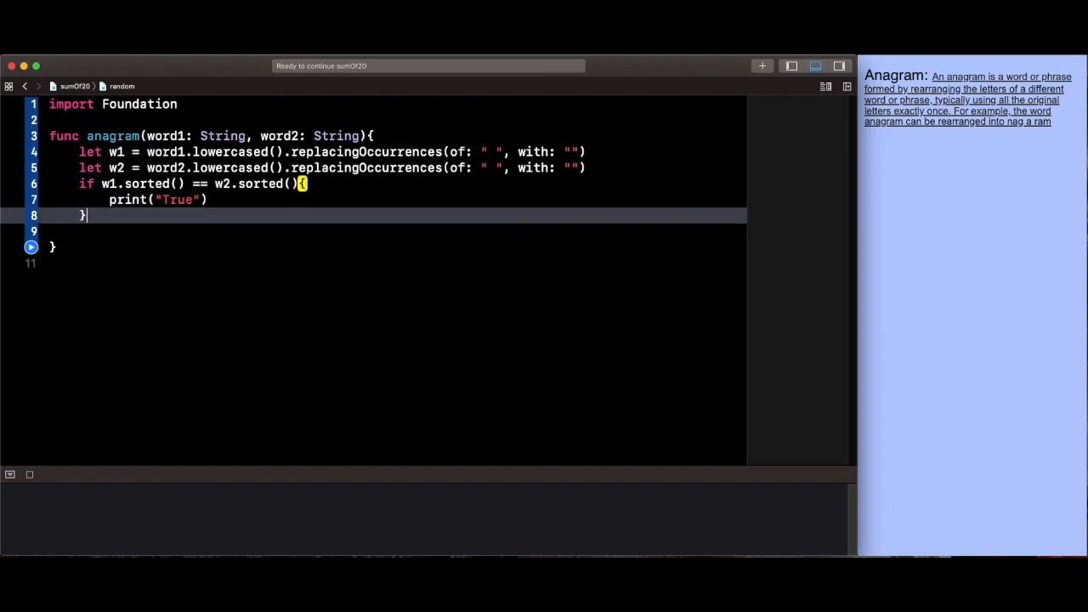
{"action": "type", "text": "else {"}
{"action": "type", "text": "pri"}
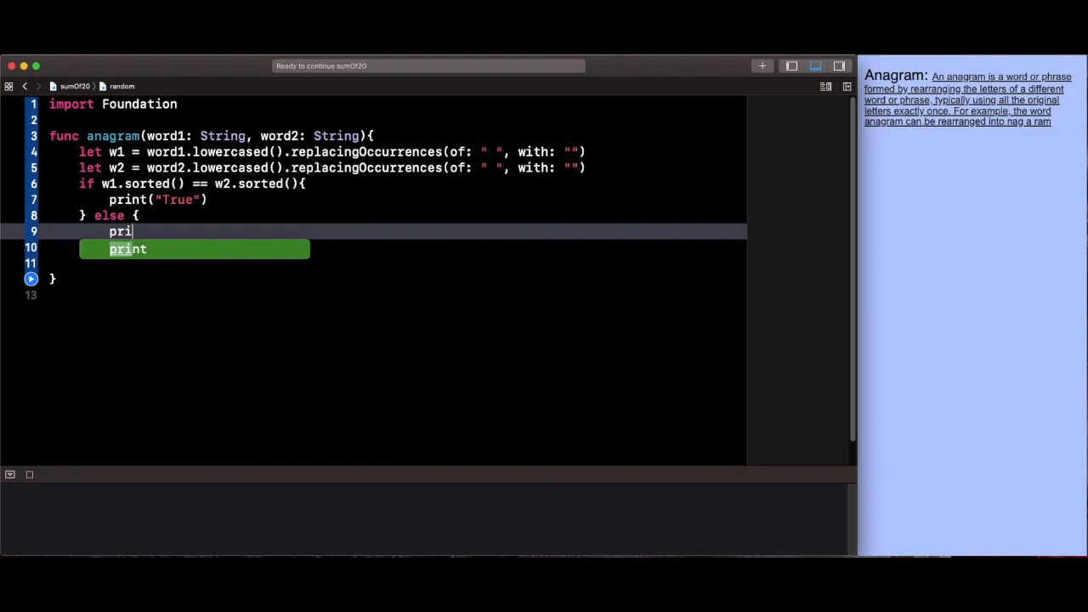
{"action": "key", "text": "Tab"}
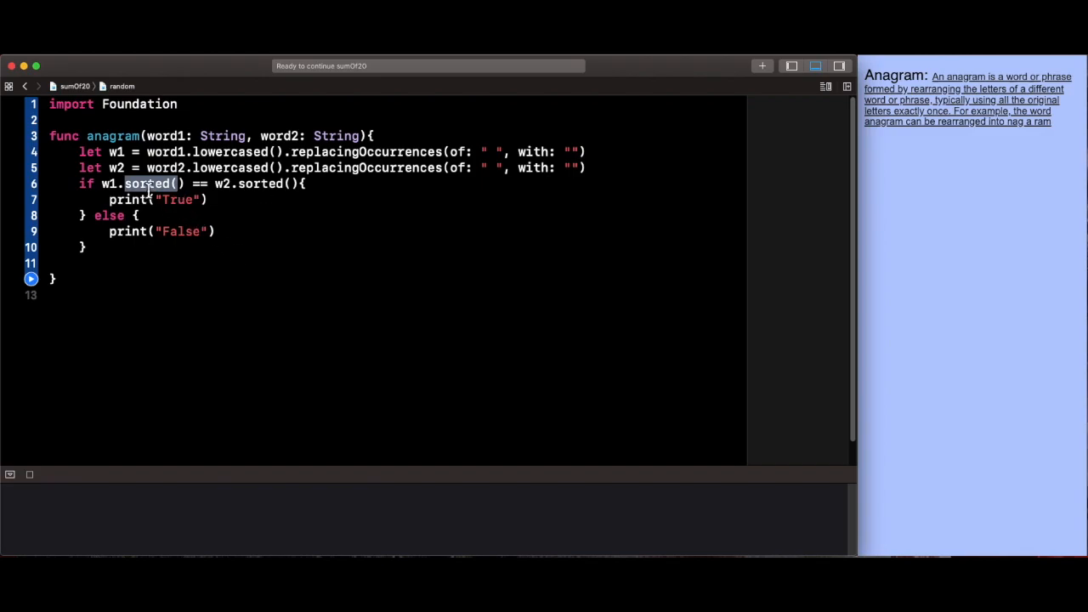
{"action": "mouse_move", "coordinate": [174, 286]}
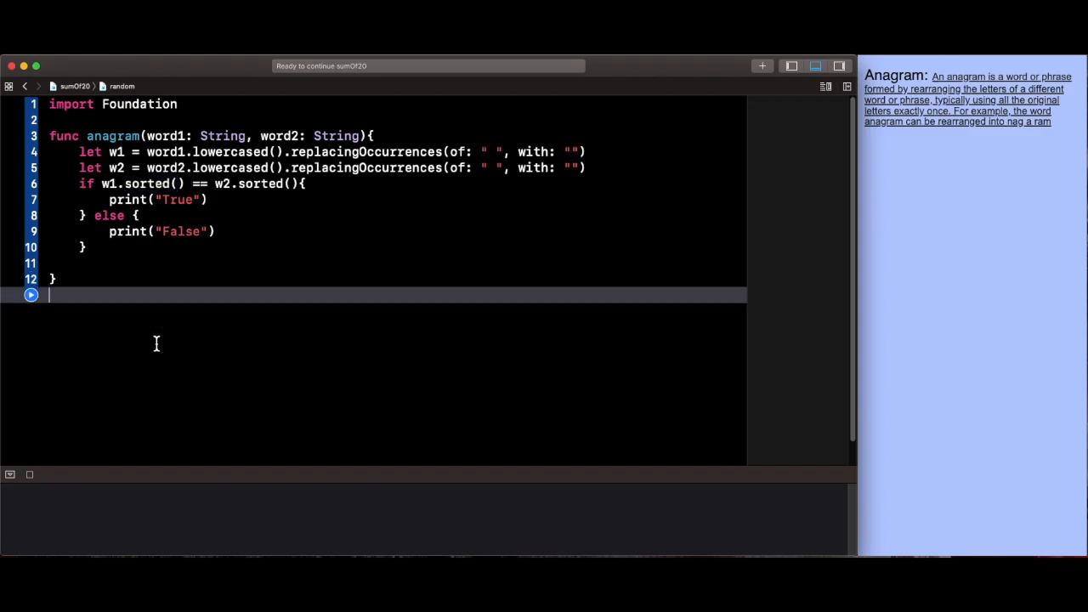
Jot scratch anagram examples like abc and bca below the function, then clear them.
{"action": "type", "text": "ba"}
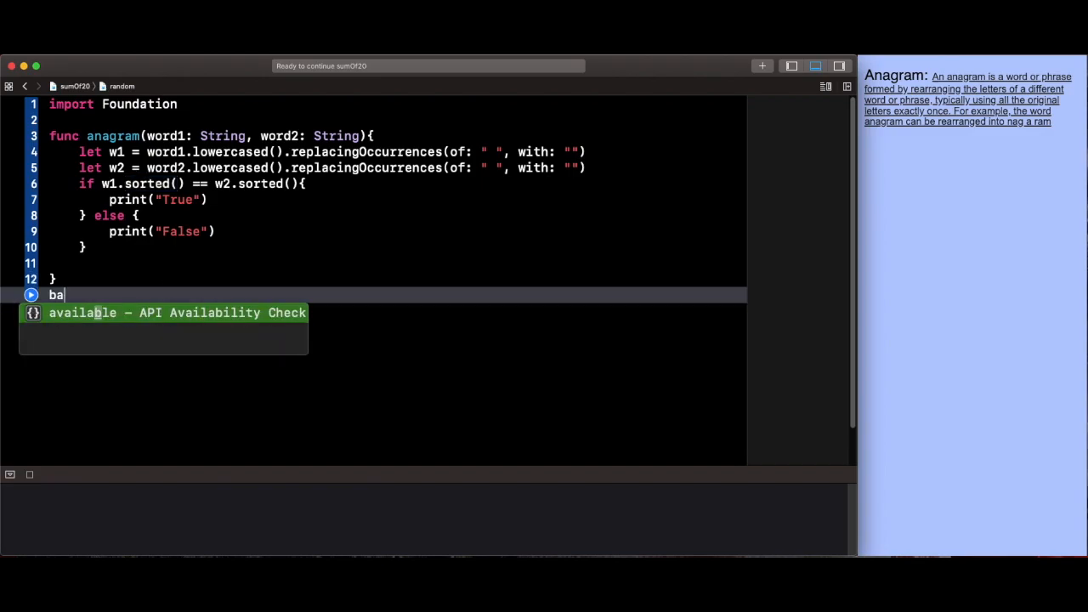
{"action": "type", "text": "c"}
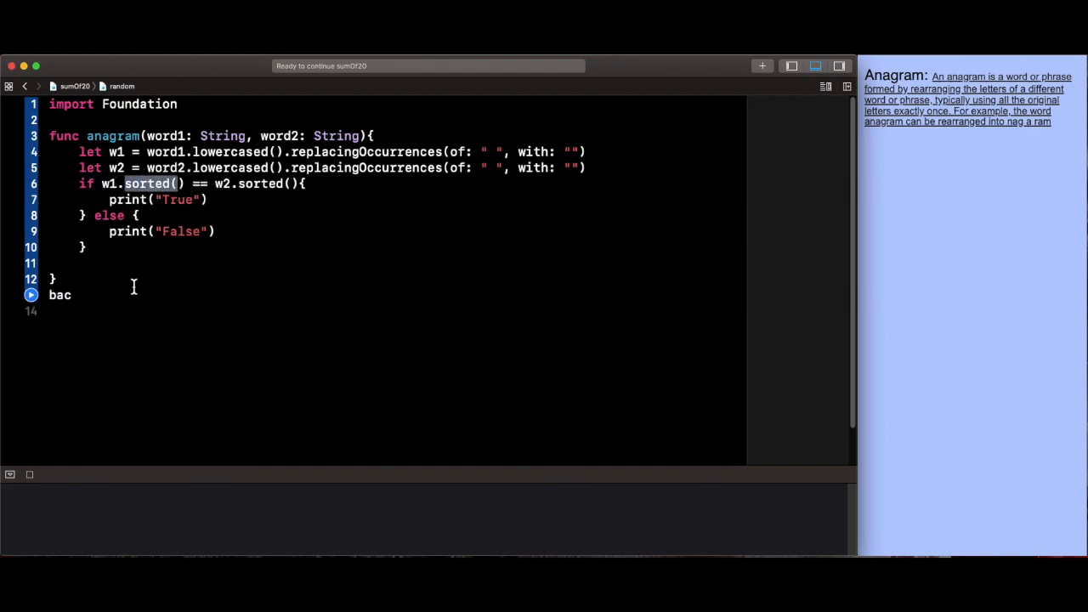
{"action": "type", "text": "=="}
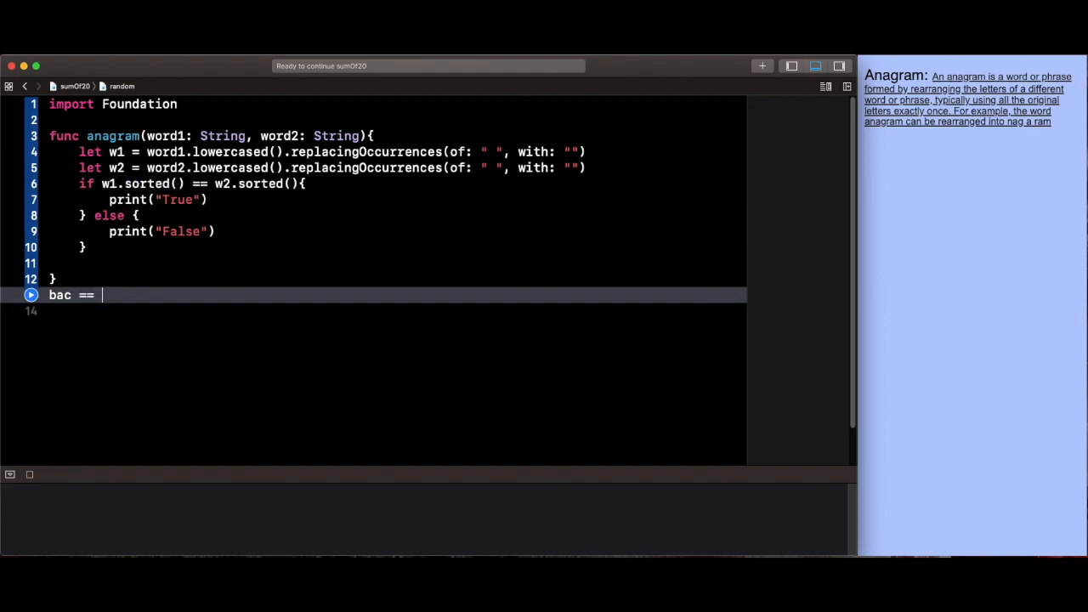
{"action": "type", "text": "a,b"}
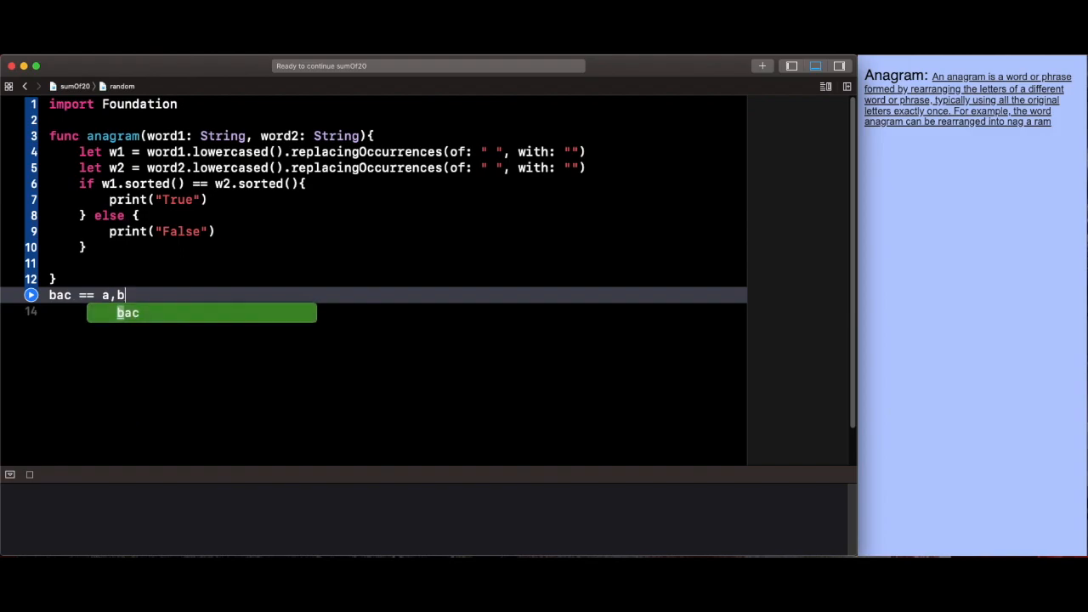
{"action": "type", "text": ",c"}
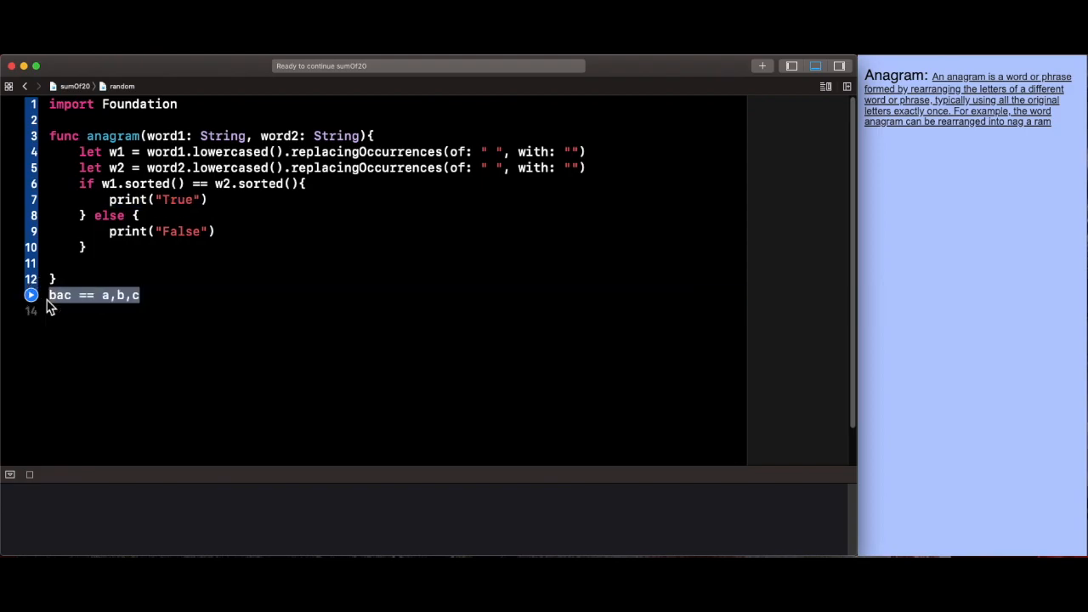
{"action": "type", "text": "ab"}
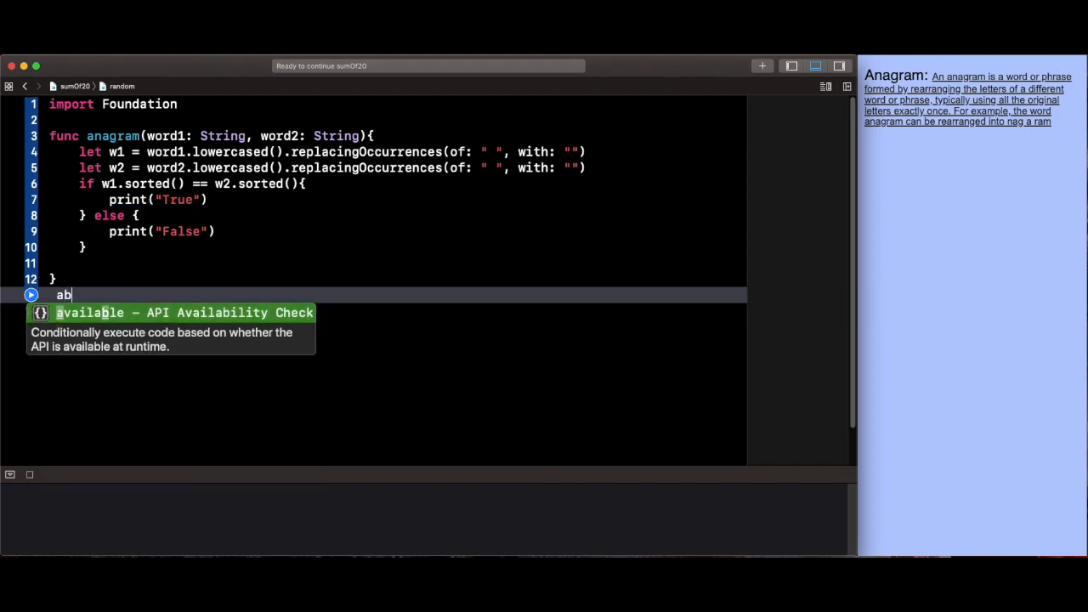
{"action": "type", "text": "c"}
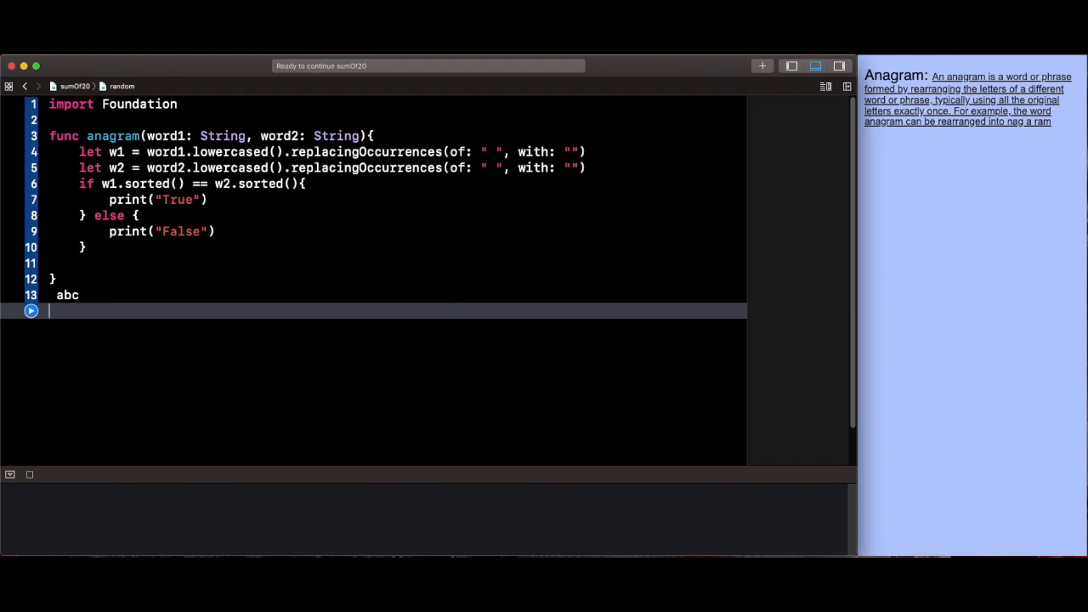
{"action": "type", "text": "bca"}
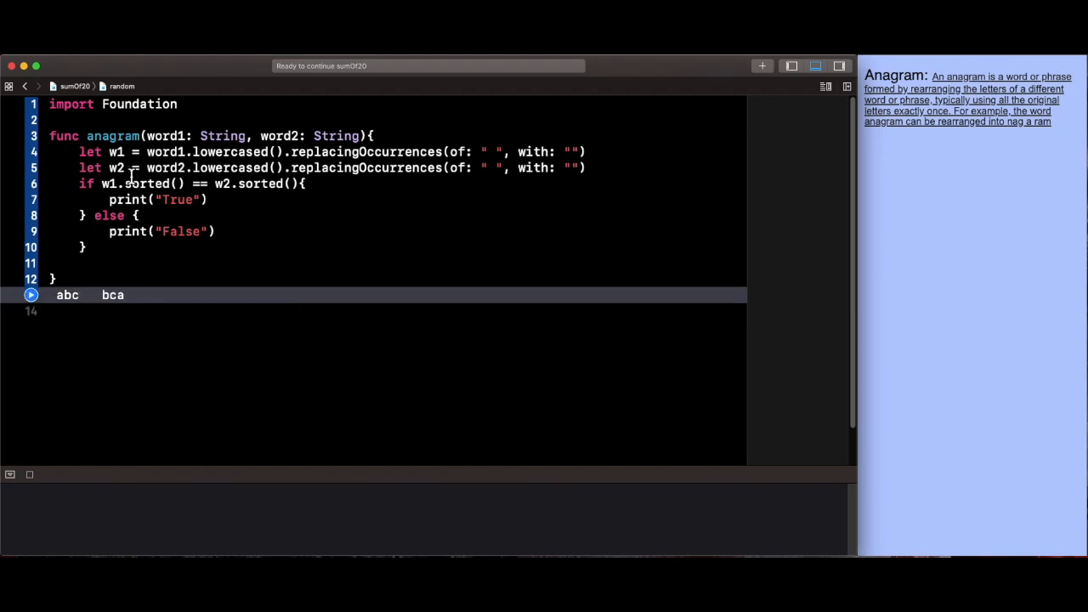
{"action": "double_click", "coordinate": [112, 296]}
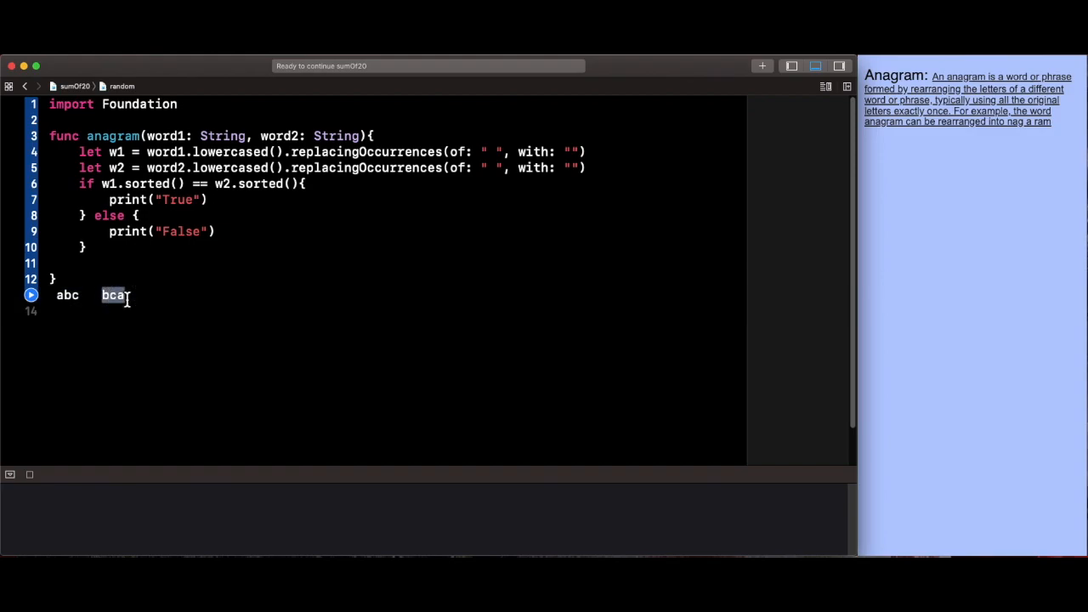
{"action": "type", "text": "abc"}
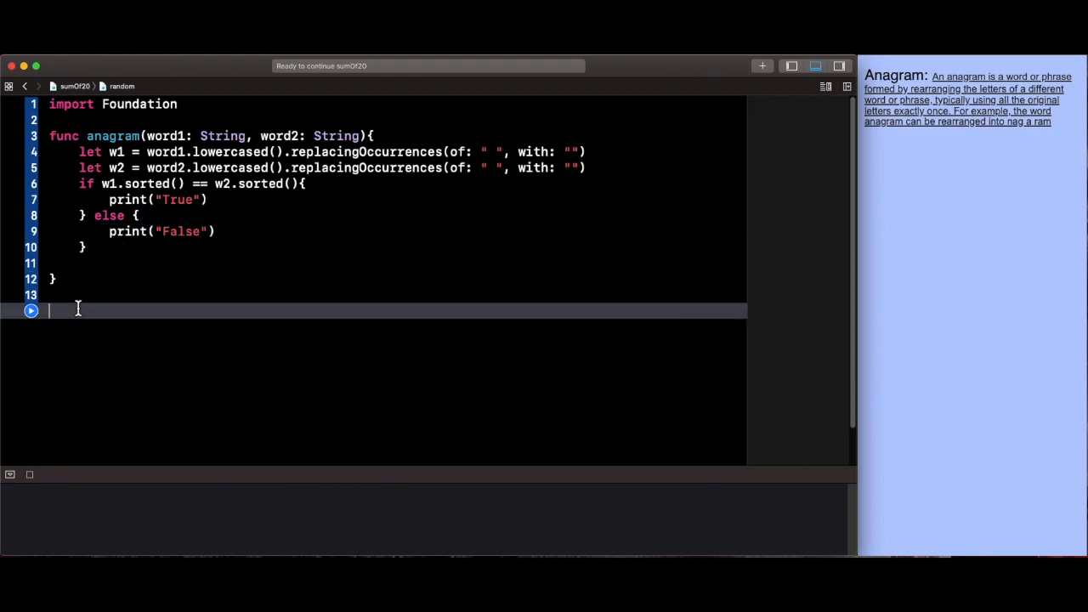
Start a call to anagram with the word1 label, using autocomplete.
{"action": "type", "text": "ana"}
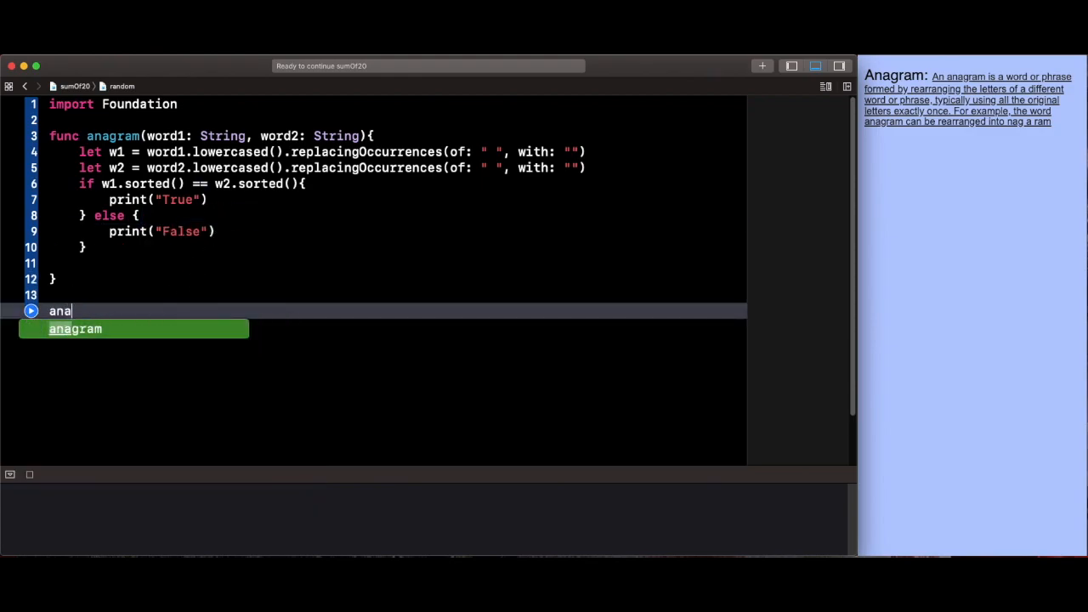
{"action": "key", "text": "Tab"}
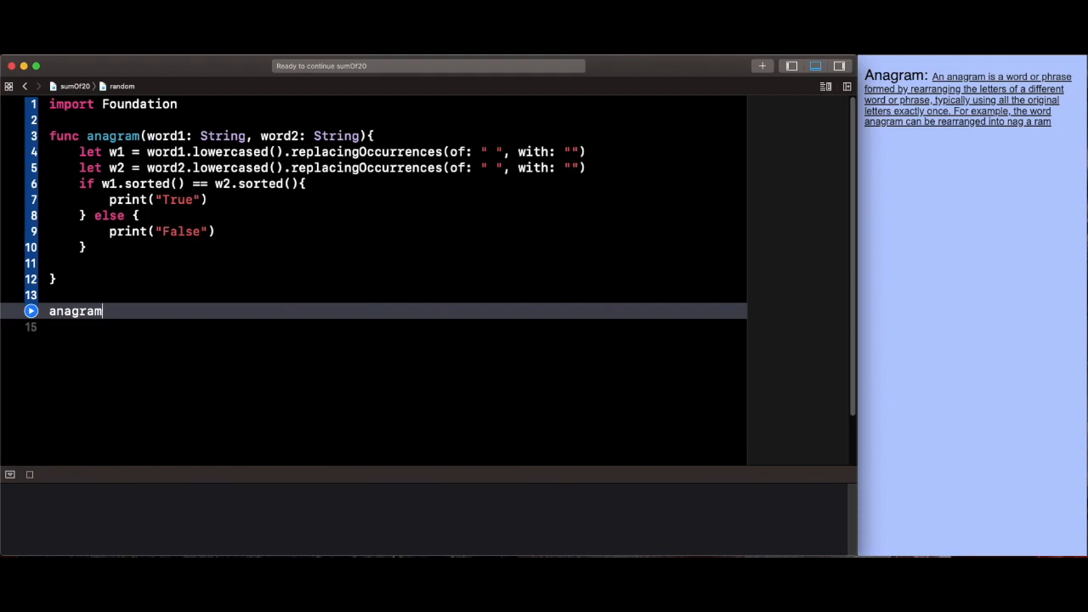
{"action": "type", "text": "()"}
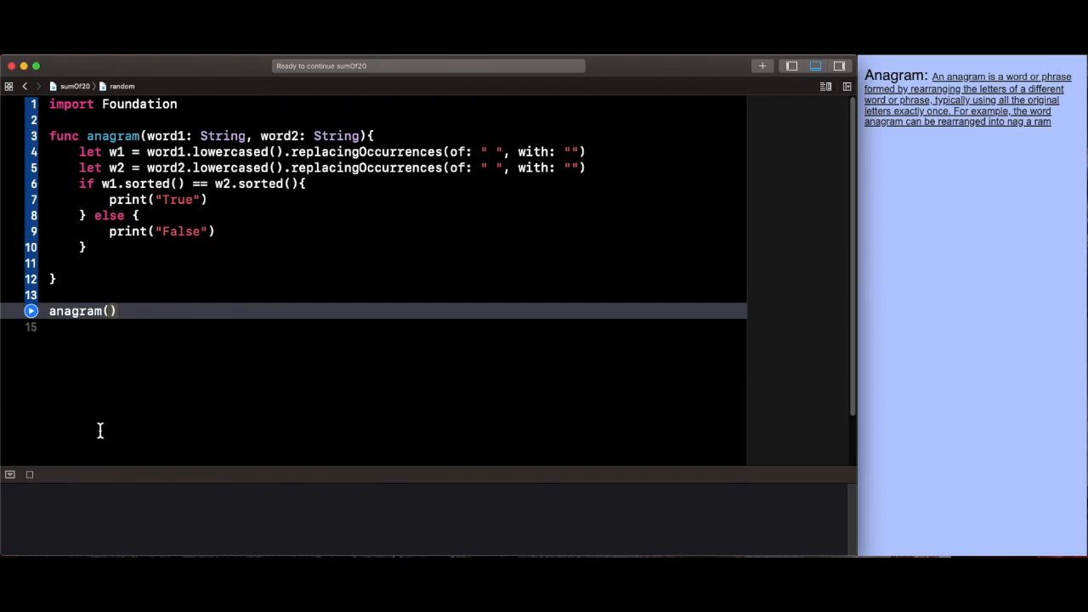
{"action": "type", "text": "w"}
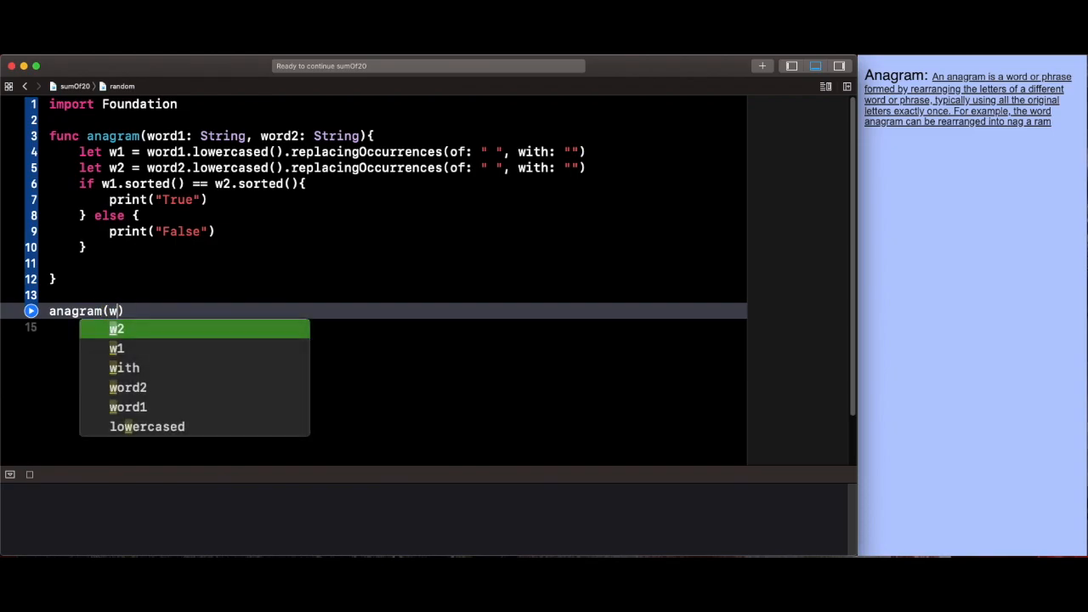
{"action": "type", "text": "ord"}
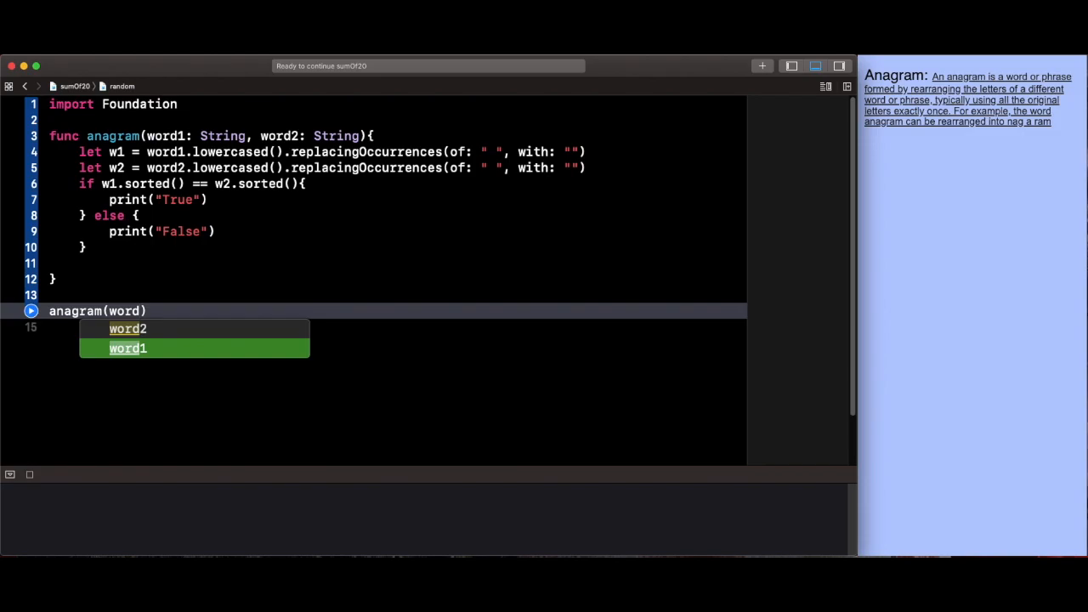
{"action": "left_click", "coordinate": [127, 347]}
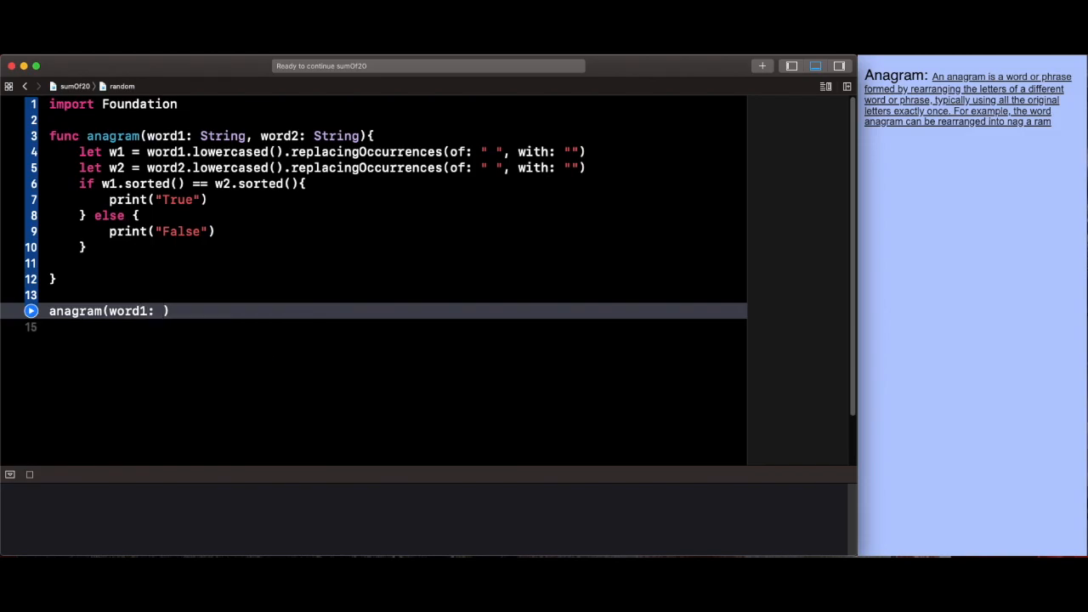
{"action": "type", "text": "\"dog"}
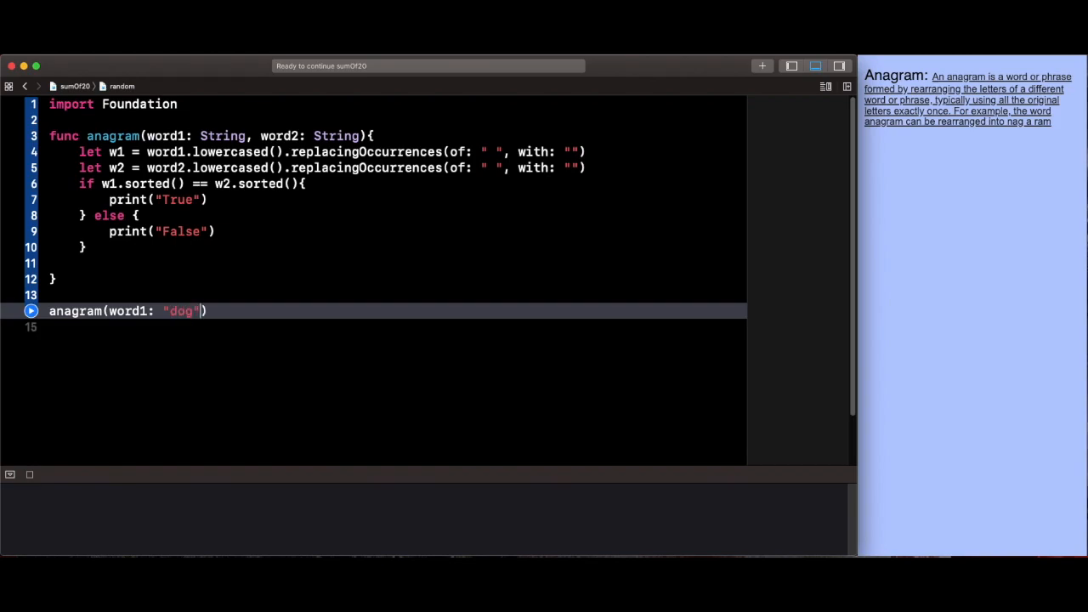
Complete the call as anagram(word1: "dog", word2: "god") and run it, printing True.
{"action": "type", "text": ", word2:"}
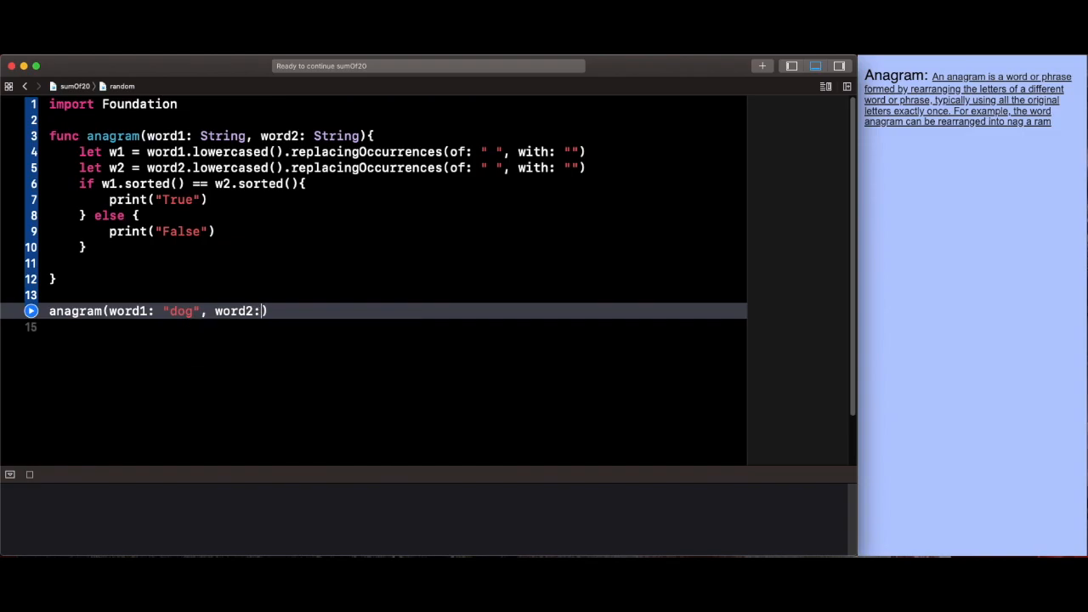
{"action": "type", "text": "\""}
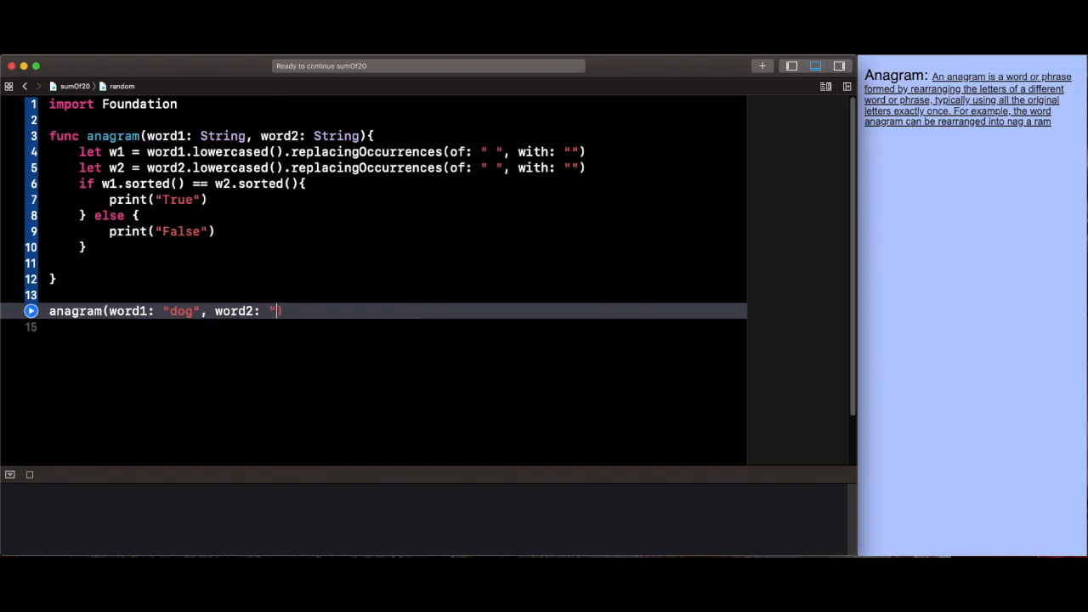
{"action": "type", "text": "god\""}
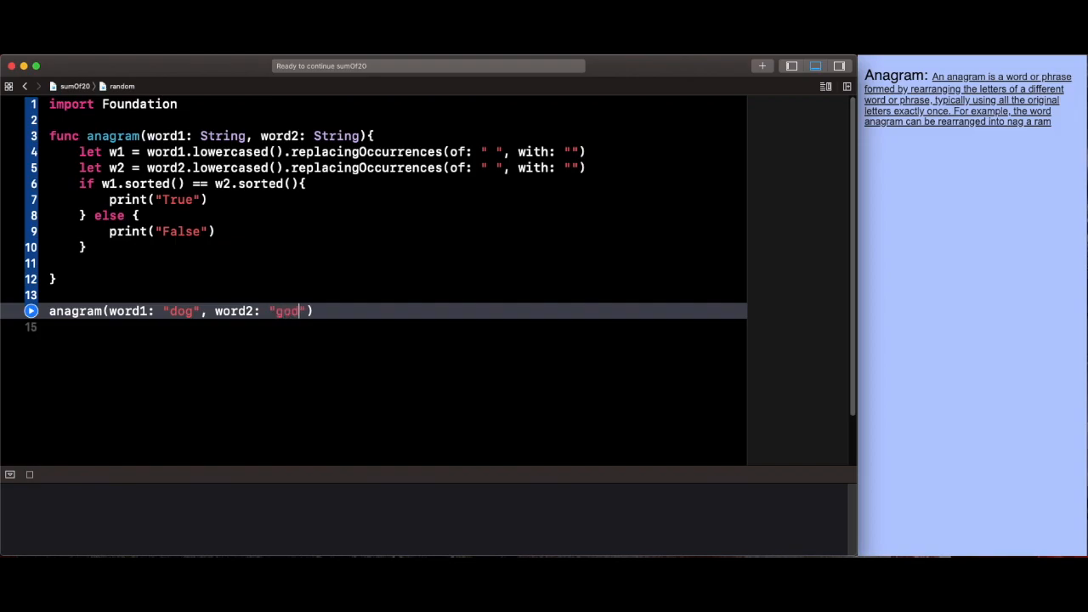
{"action": "left_click", "coordinate": [31, 310]}
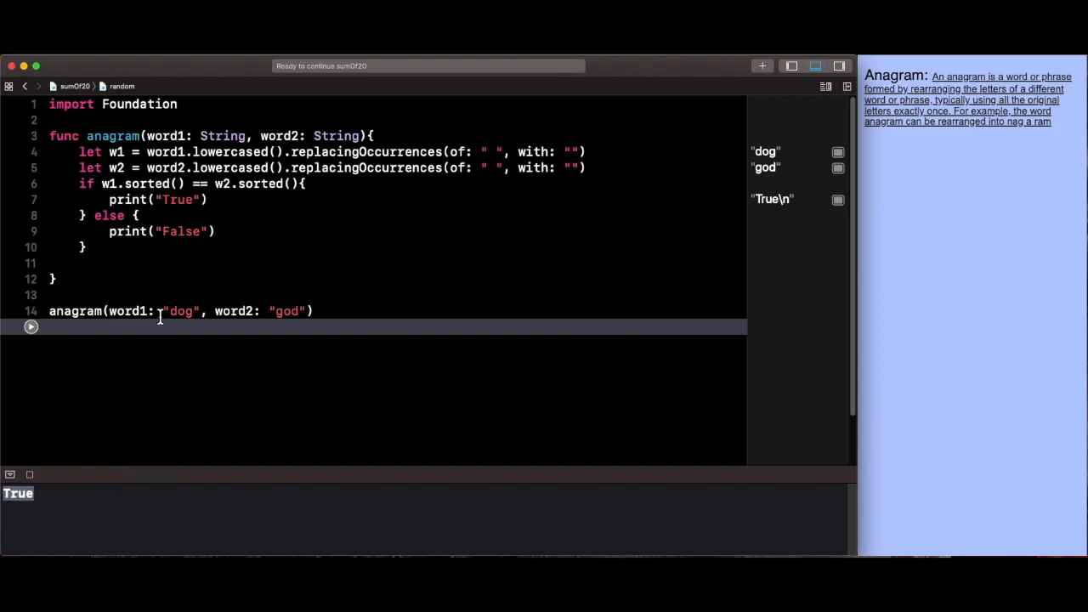
Change the call's arguments to "silent" and "SiL ent".
{"action": "left_click_drag", "start_coordinate": [163, 309], "coordinate": [304, 309]}
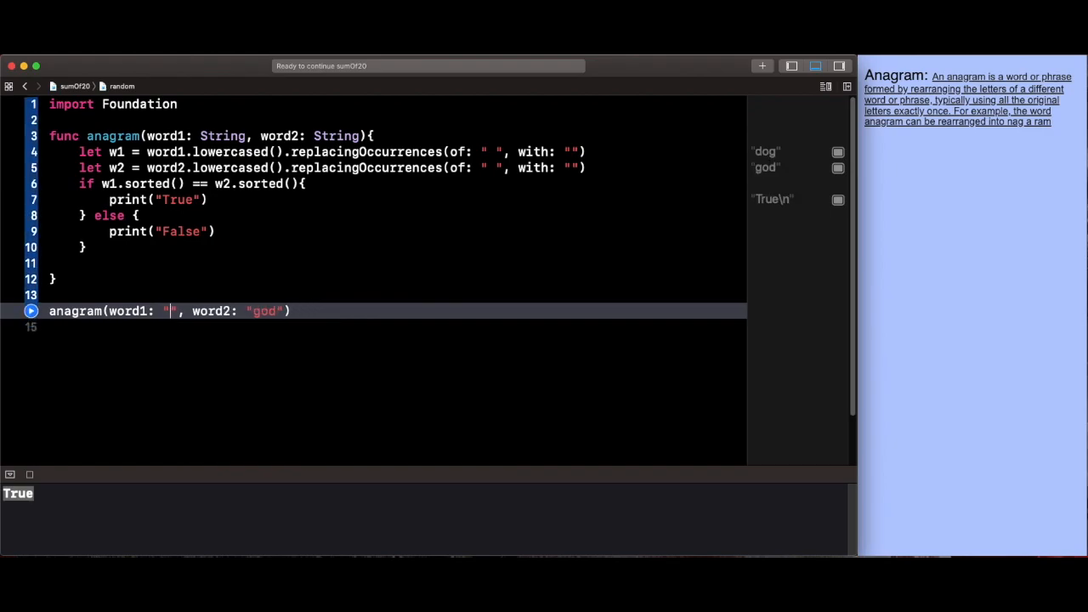
{"action": "type", "text": "silent"}
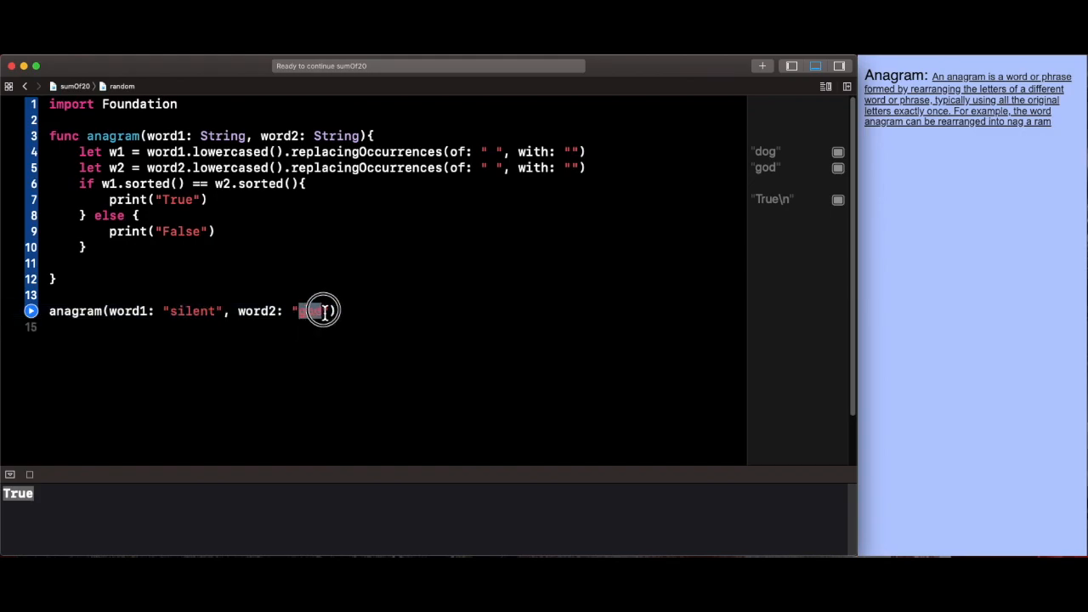
{"action": "type", "text": "Sil"}
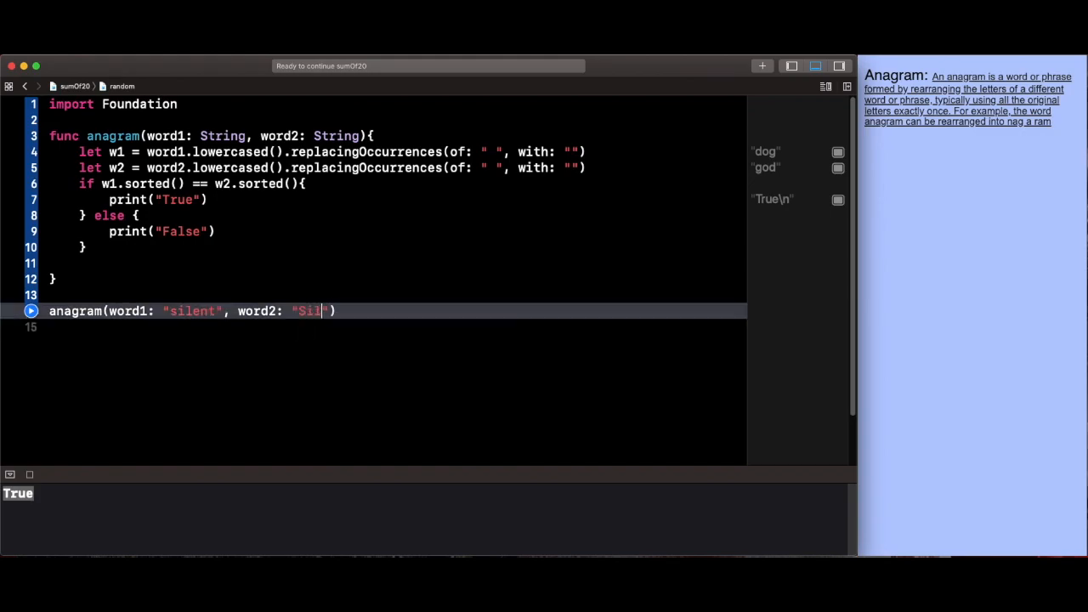
{"action": "type", "text": "L e"}
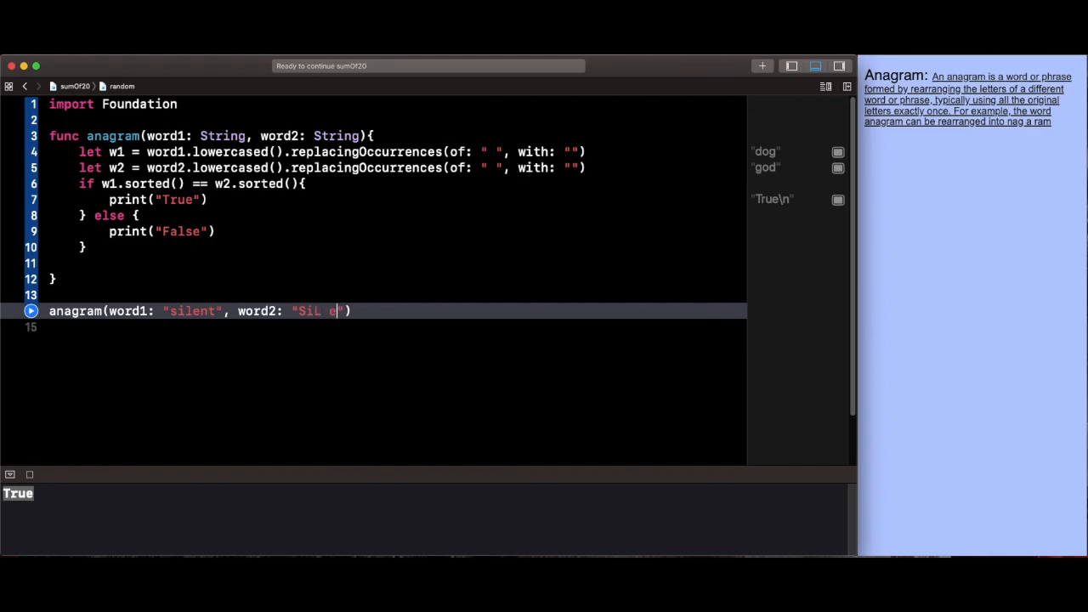
{"action": "type", "text": "nt"}
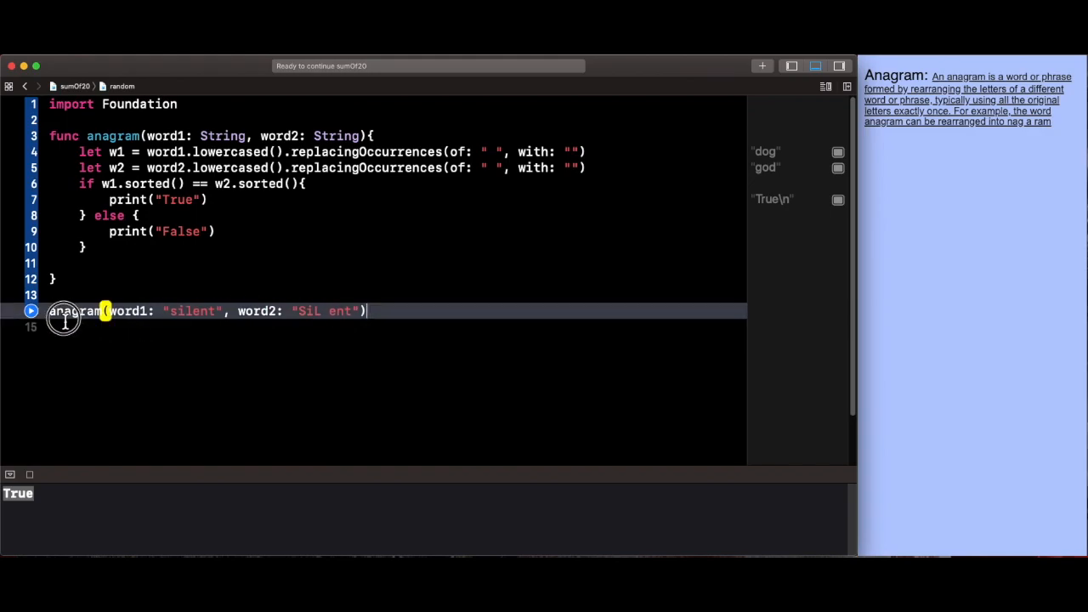
Duplicate the call with arguments "ThereEyes" and "EyesThe" and run, printing True then False.
{"action": "triple_click", "coordinate": [204, 309]}
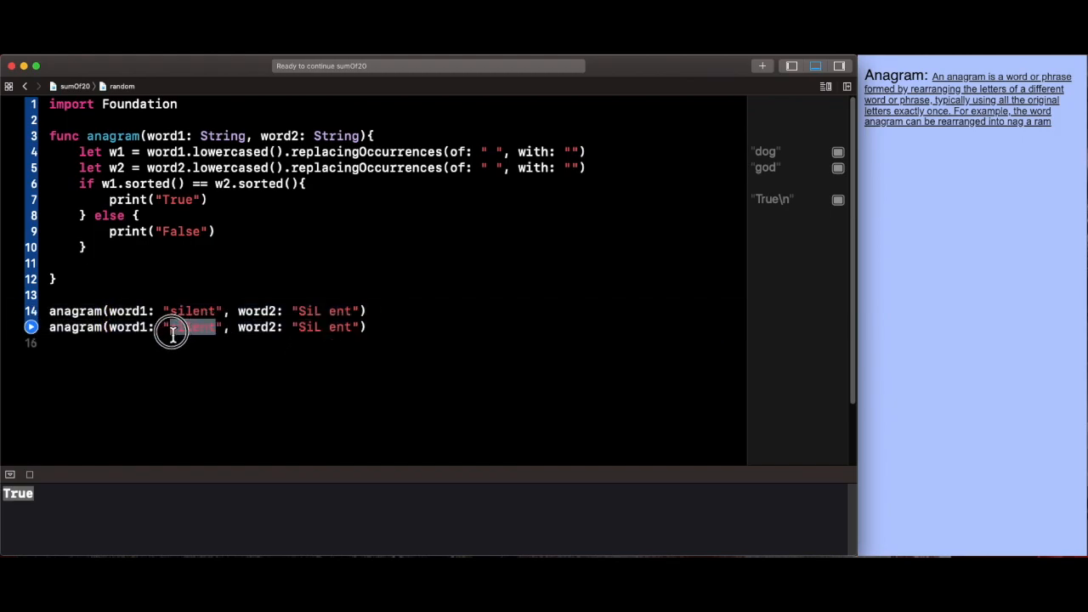
{"action": "type", "text": "The"}
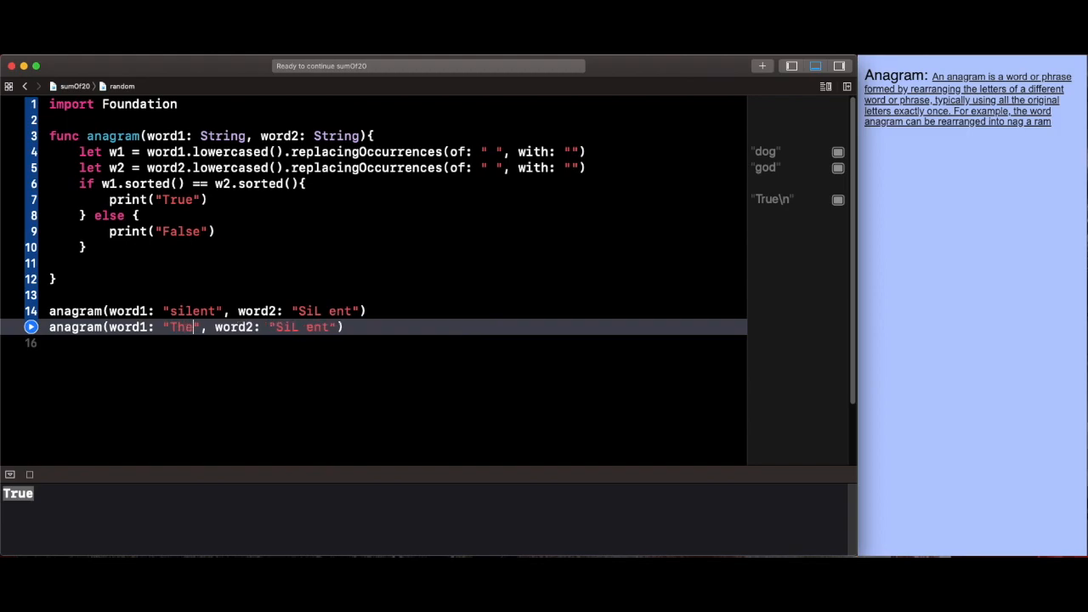
{"action": "type", "text": "Eyes"}
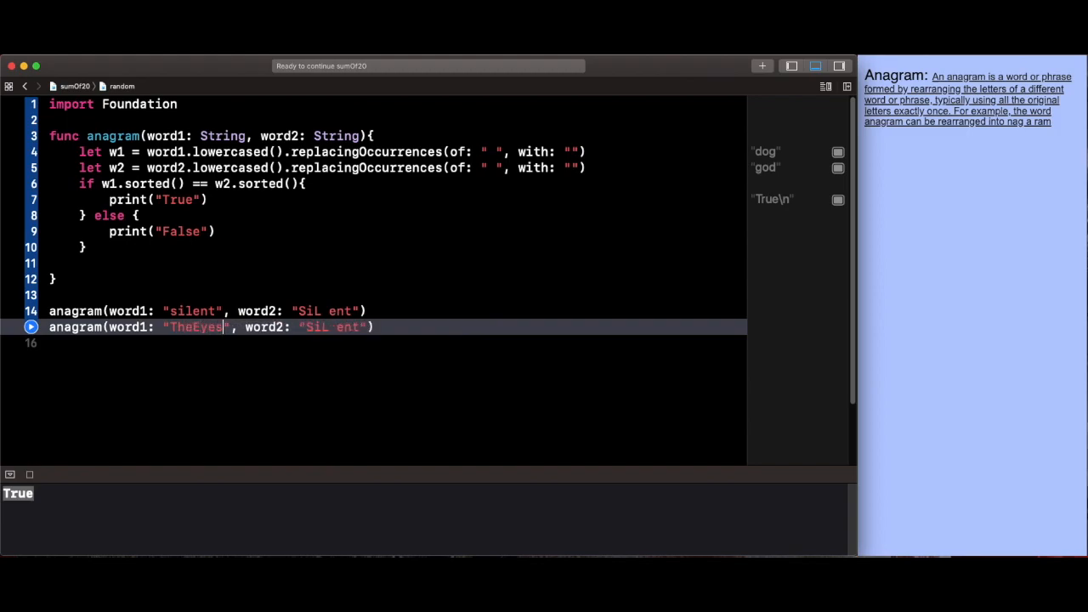
{"action": "double_click", "coordinate": [319, 326]}
{"action": "type", "text": "Ey"}
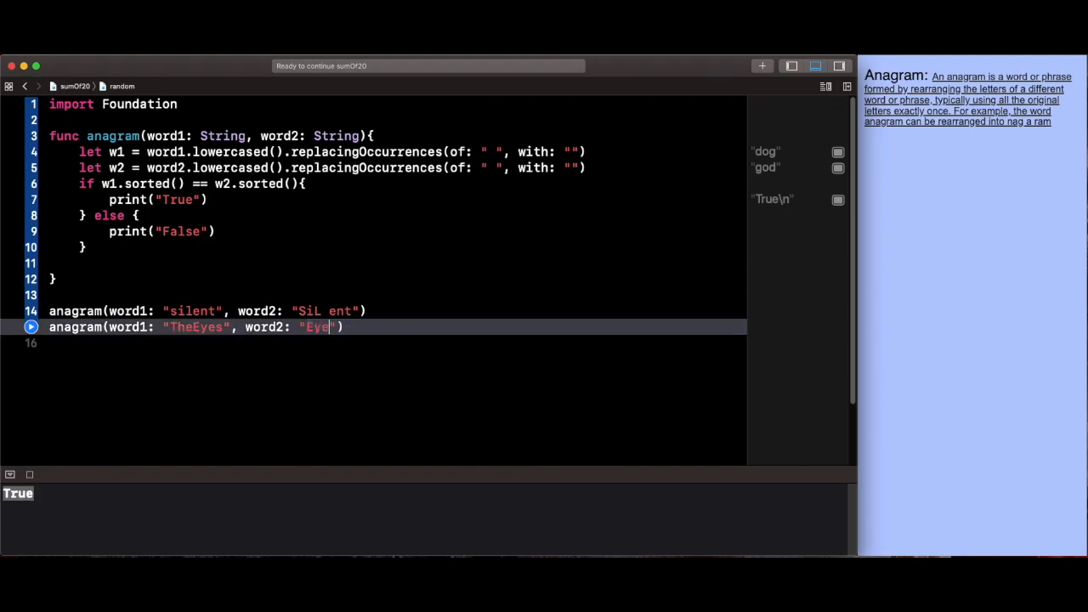
{"action": "type", "text": "The"}
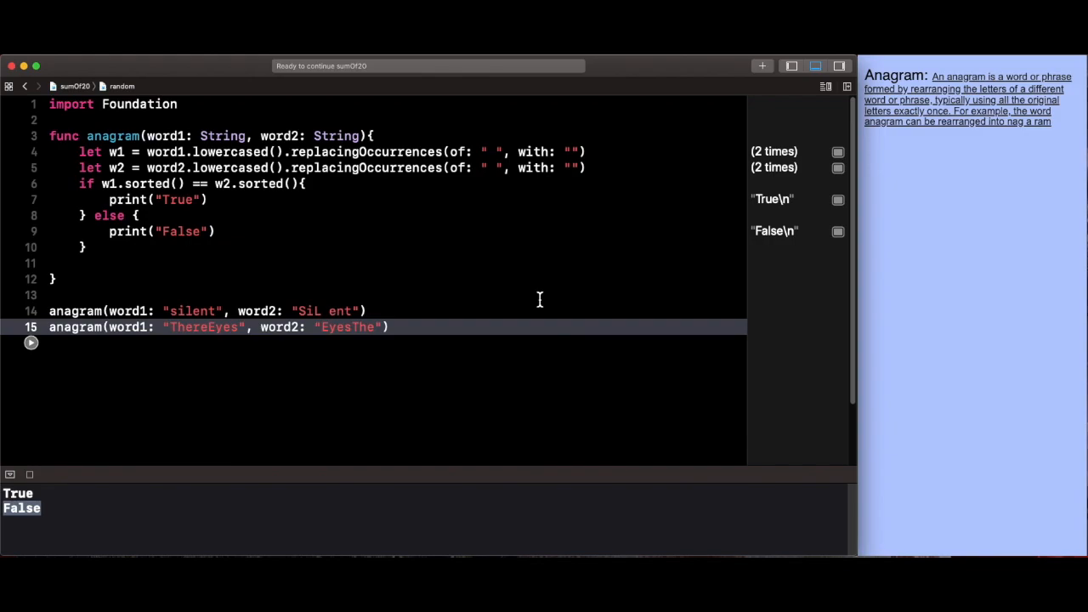
{"action": "mouse_move", "coordinate": [541, 300]}
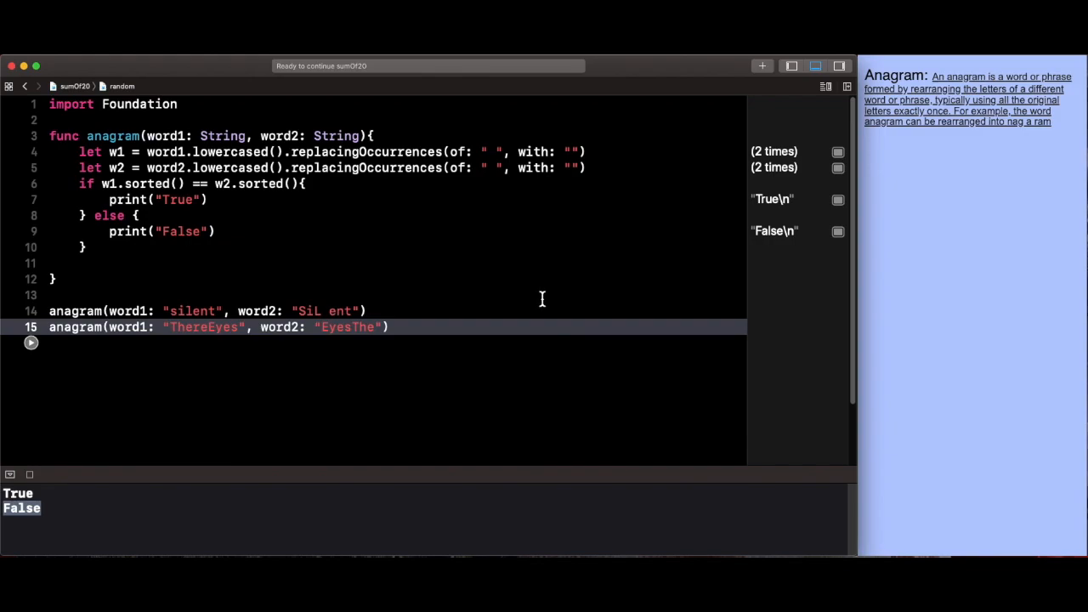